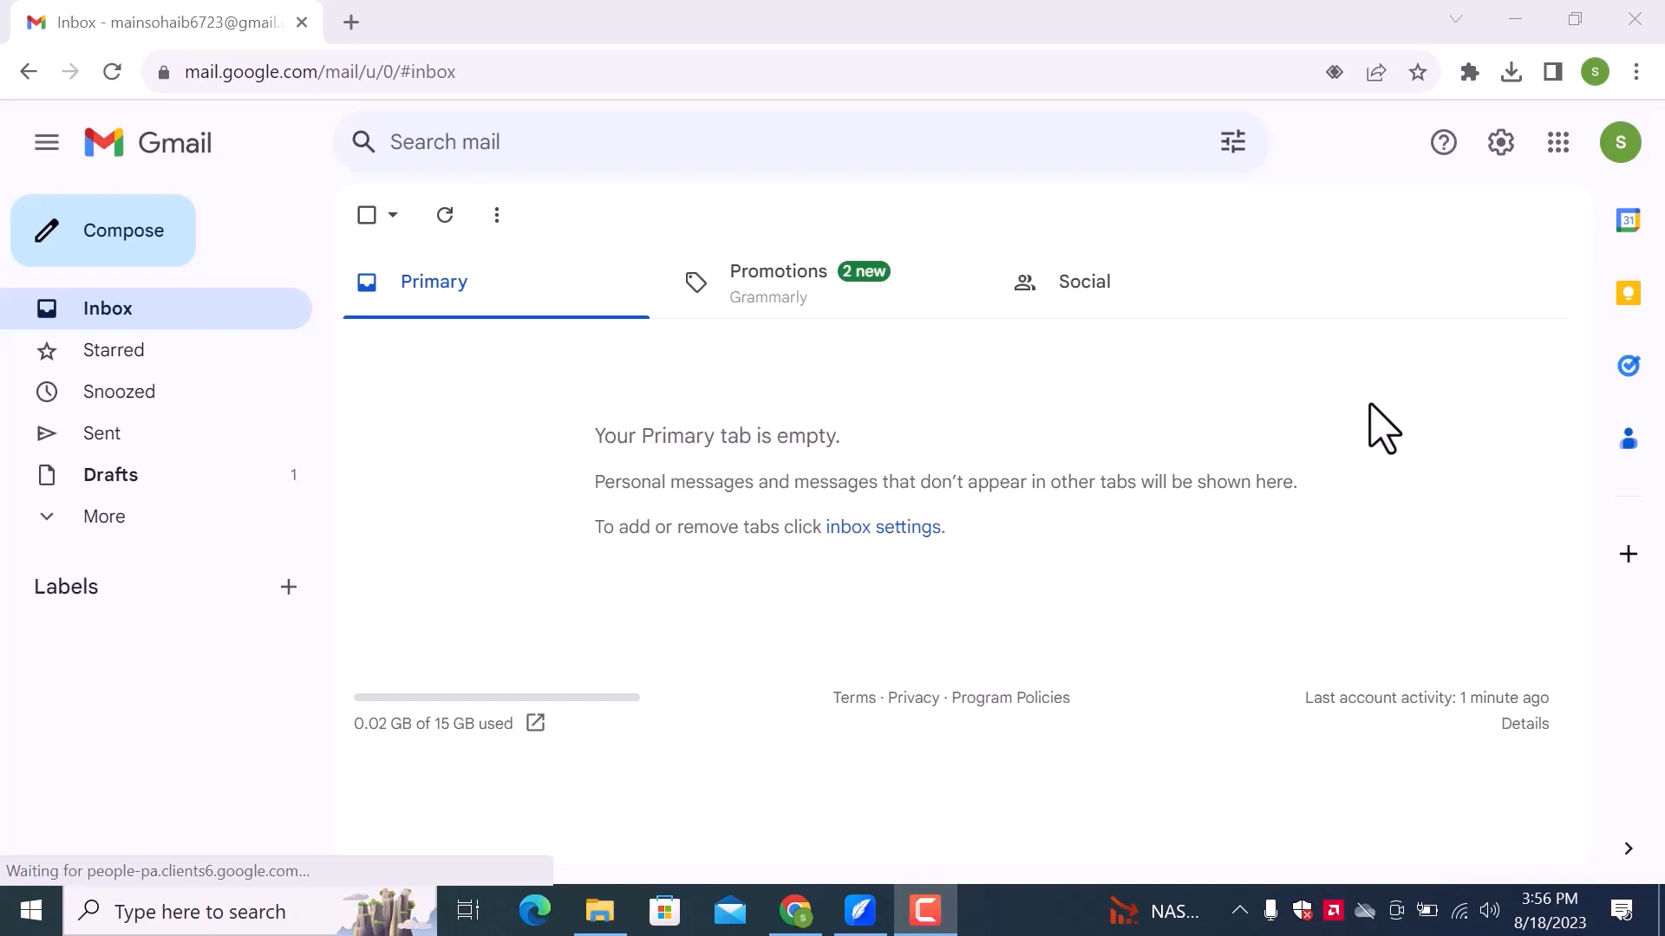
pyautogui.moveTo(1562, 191)
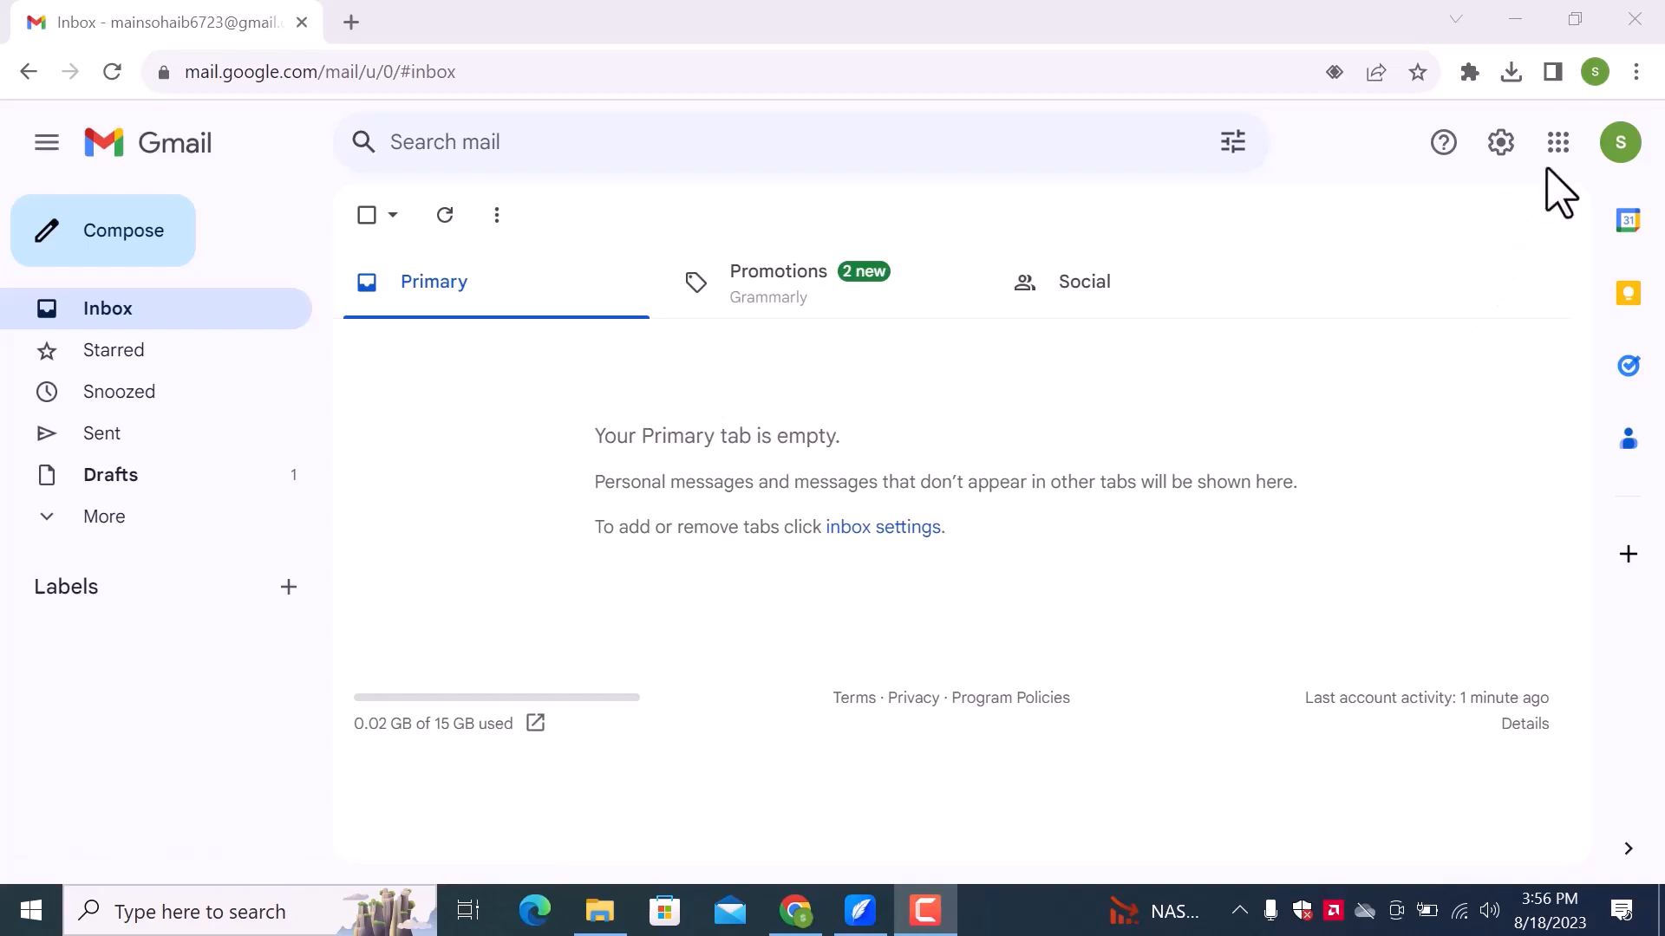
# Show the Google apps menu from the launcher at the top right of Gmail.
pyautogui.click(1557, 142)
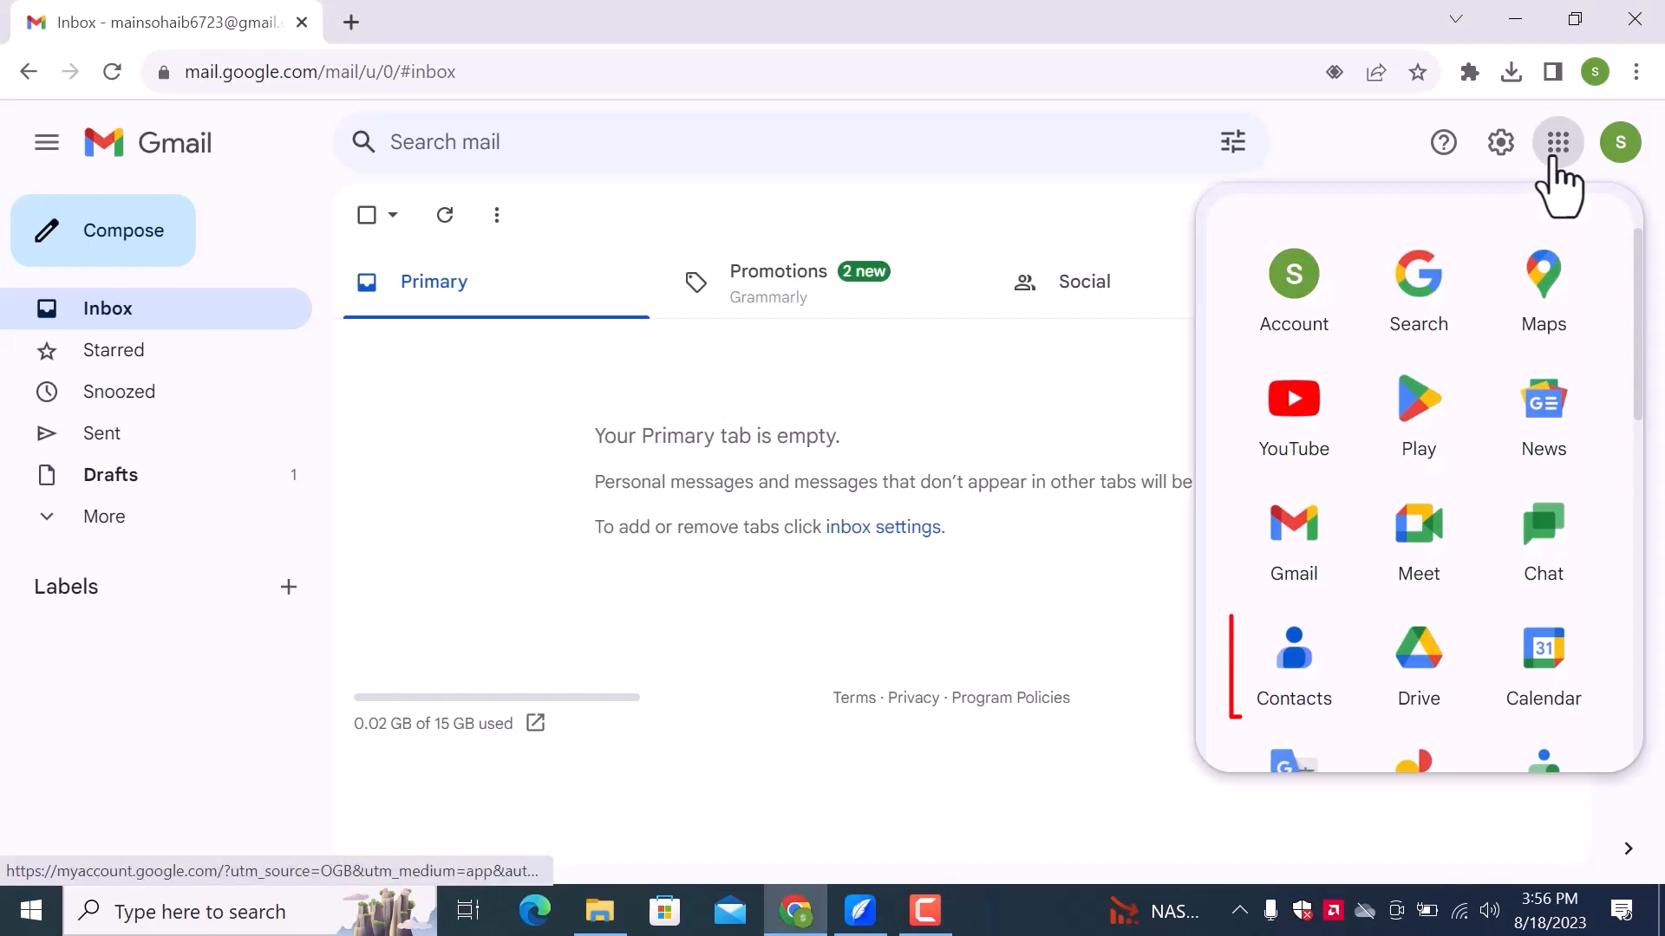
pyautogui.moveTo(1294, 647)
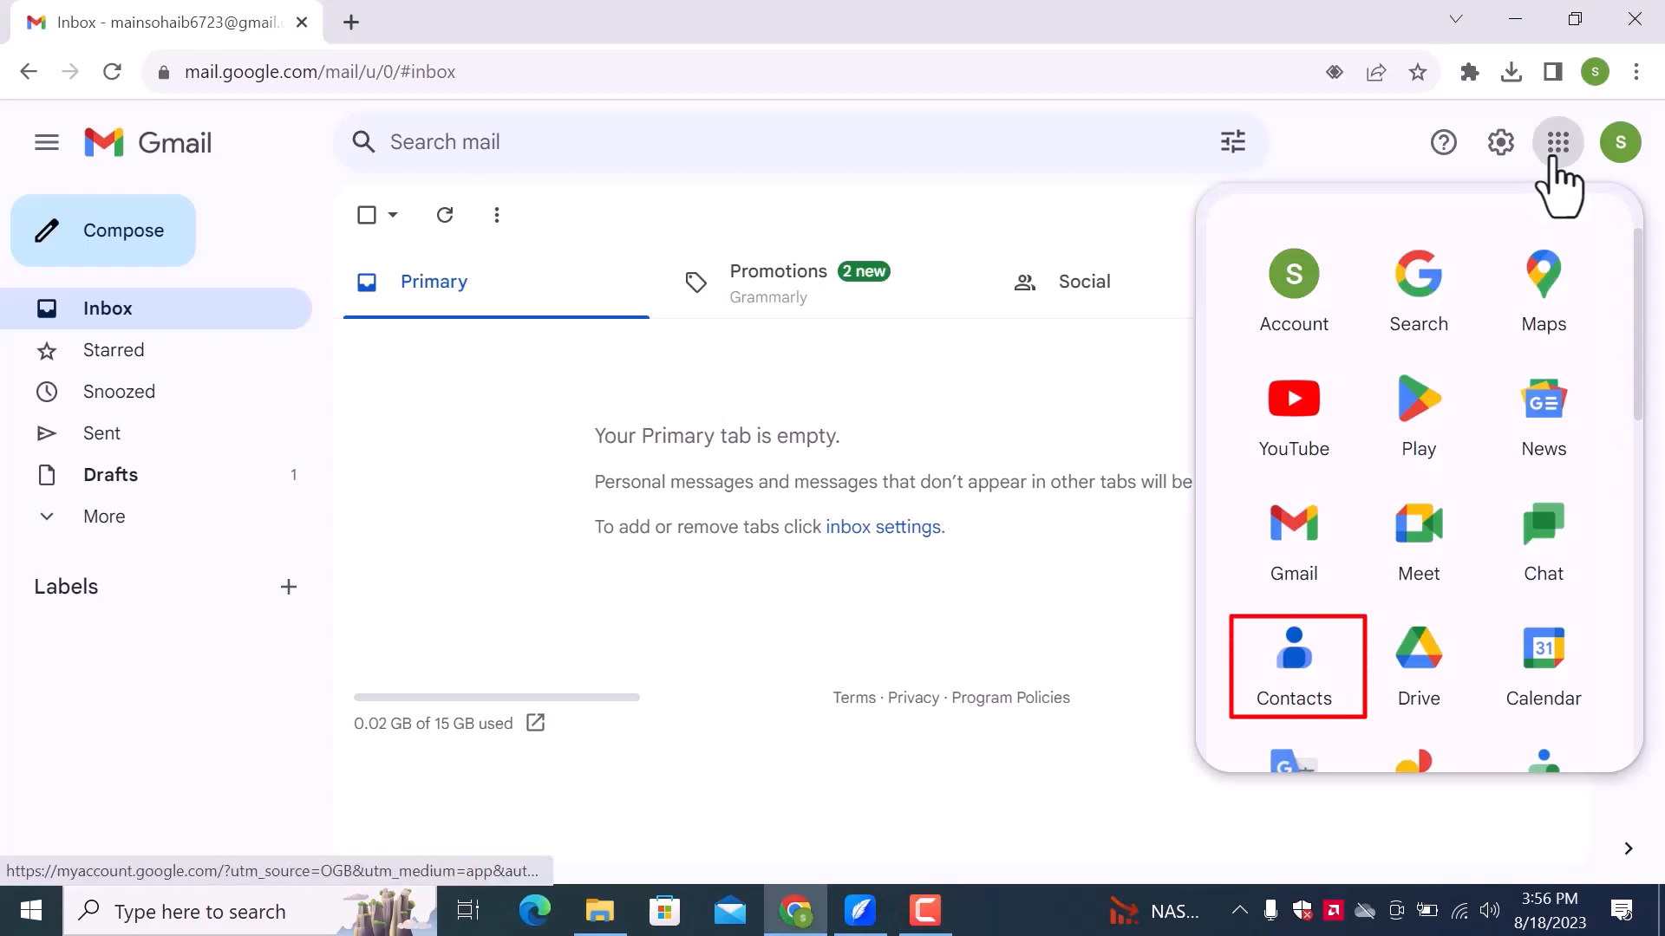
# Launch Google Contacts in a new tab listing the two saved contacts.
pyautogui.click(1293, 647)
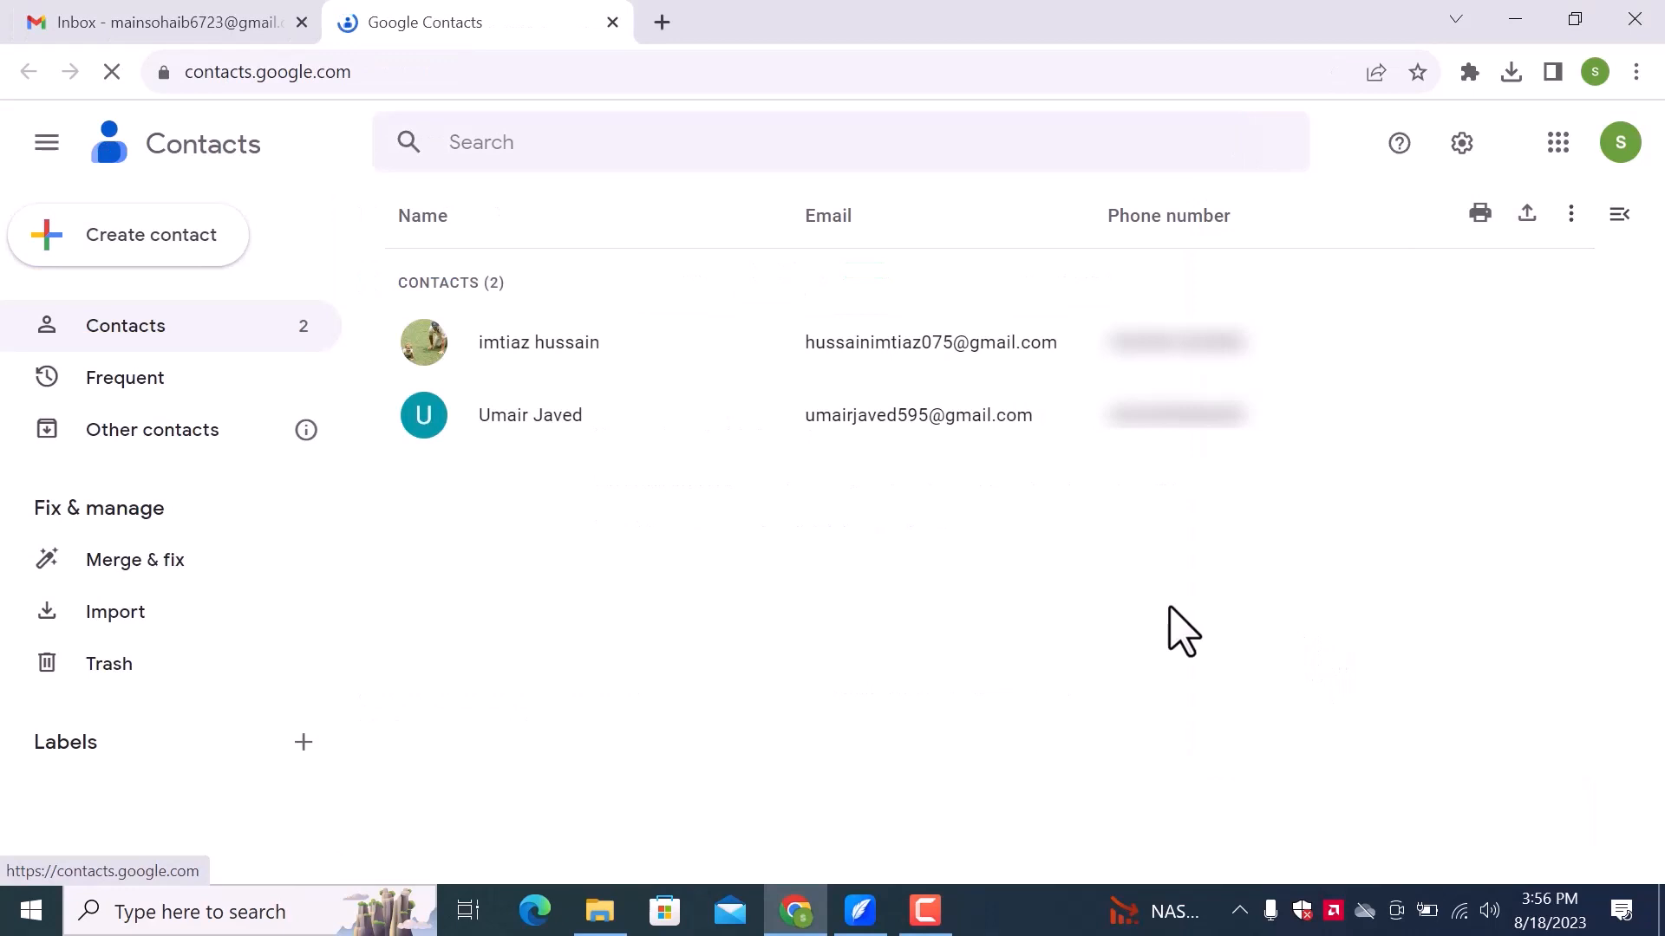
pyautogui.moveTo(1027, 600)
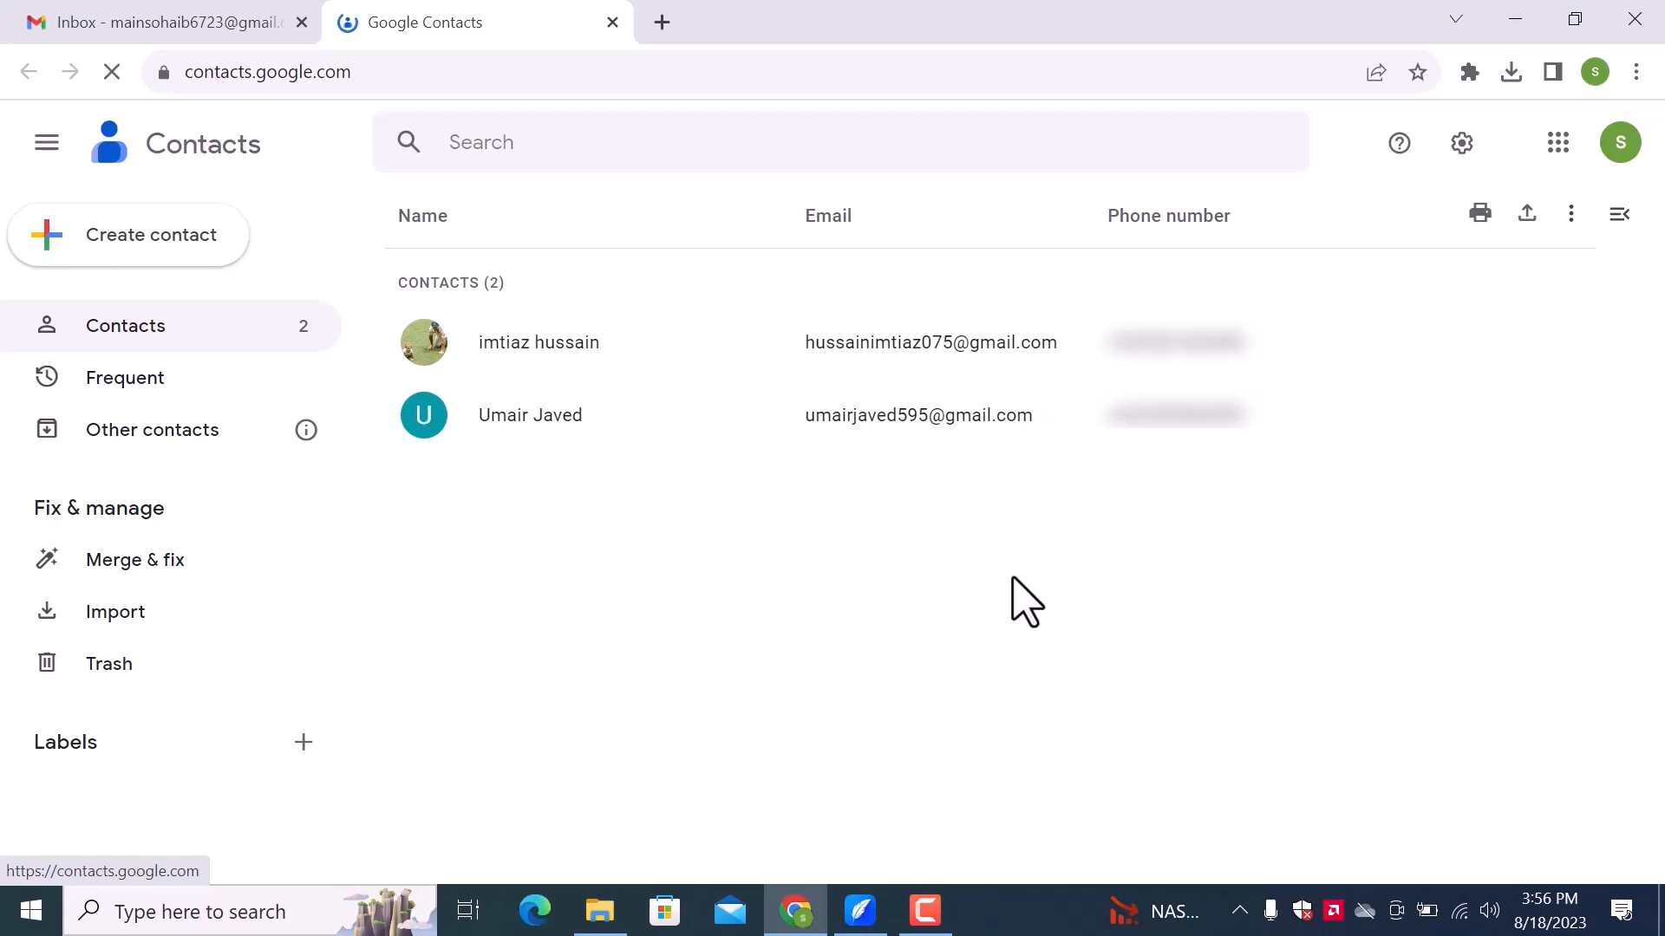
pyautogui.moveTo(423, 341)
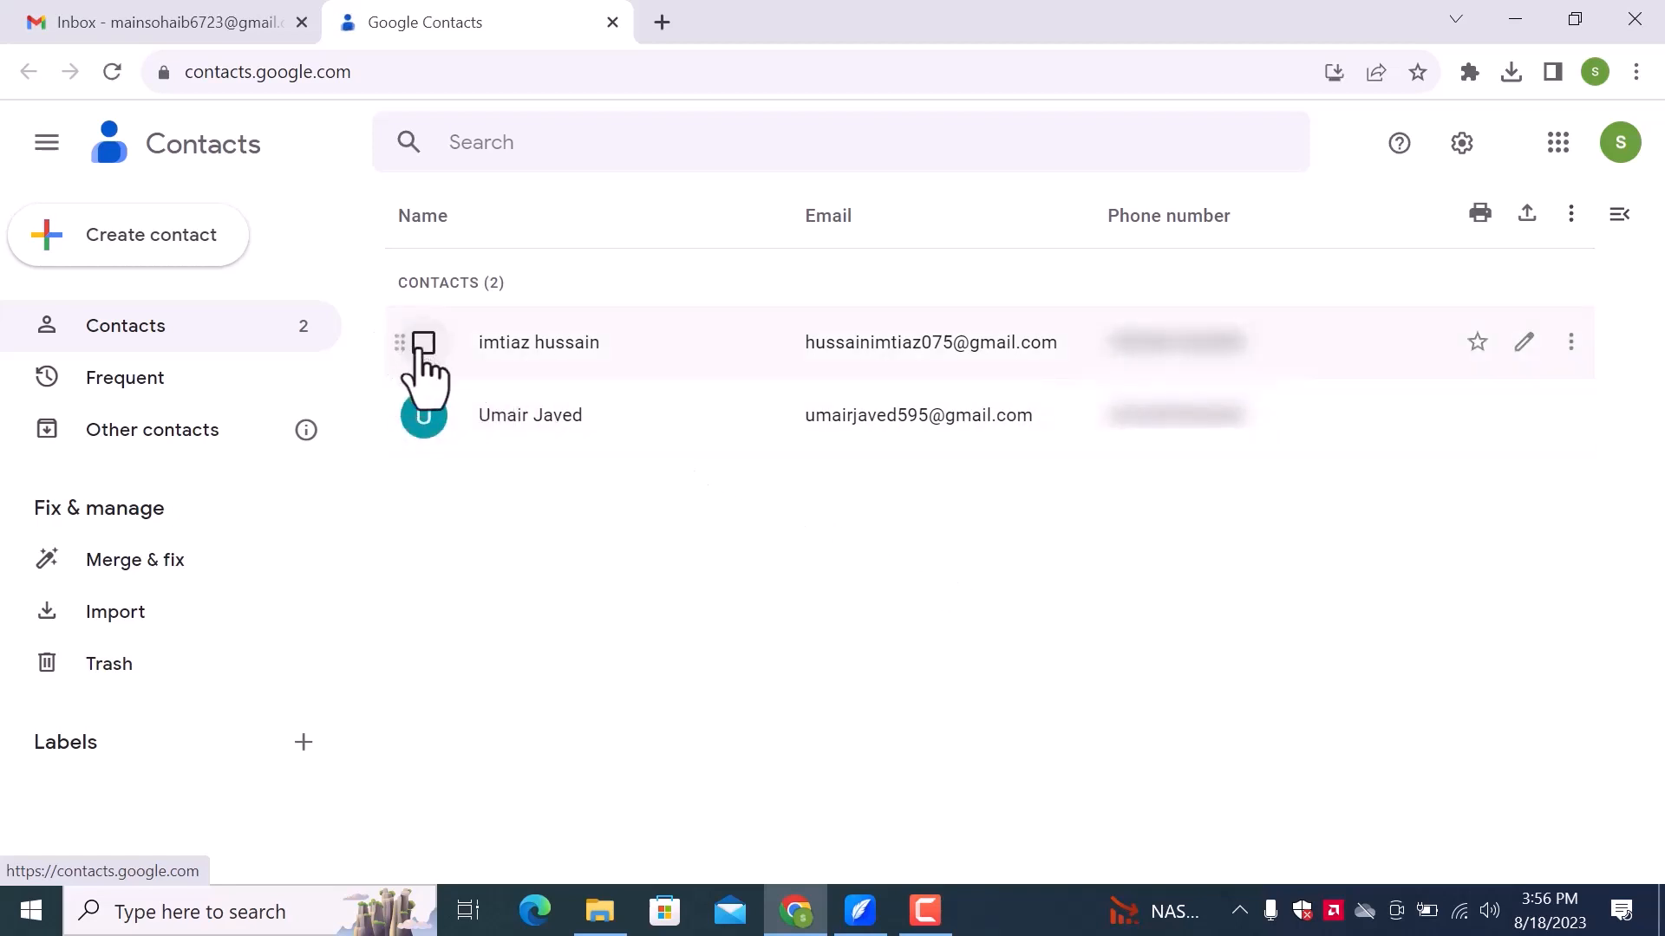
# Label both selected contacts with a new 'Friends' label, then return to the Gmail inbox.
pyautogui.click(423, 341)
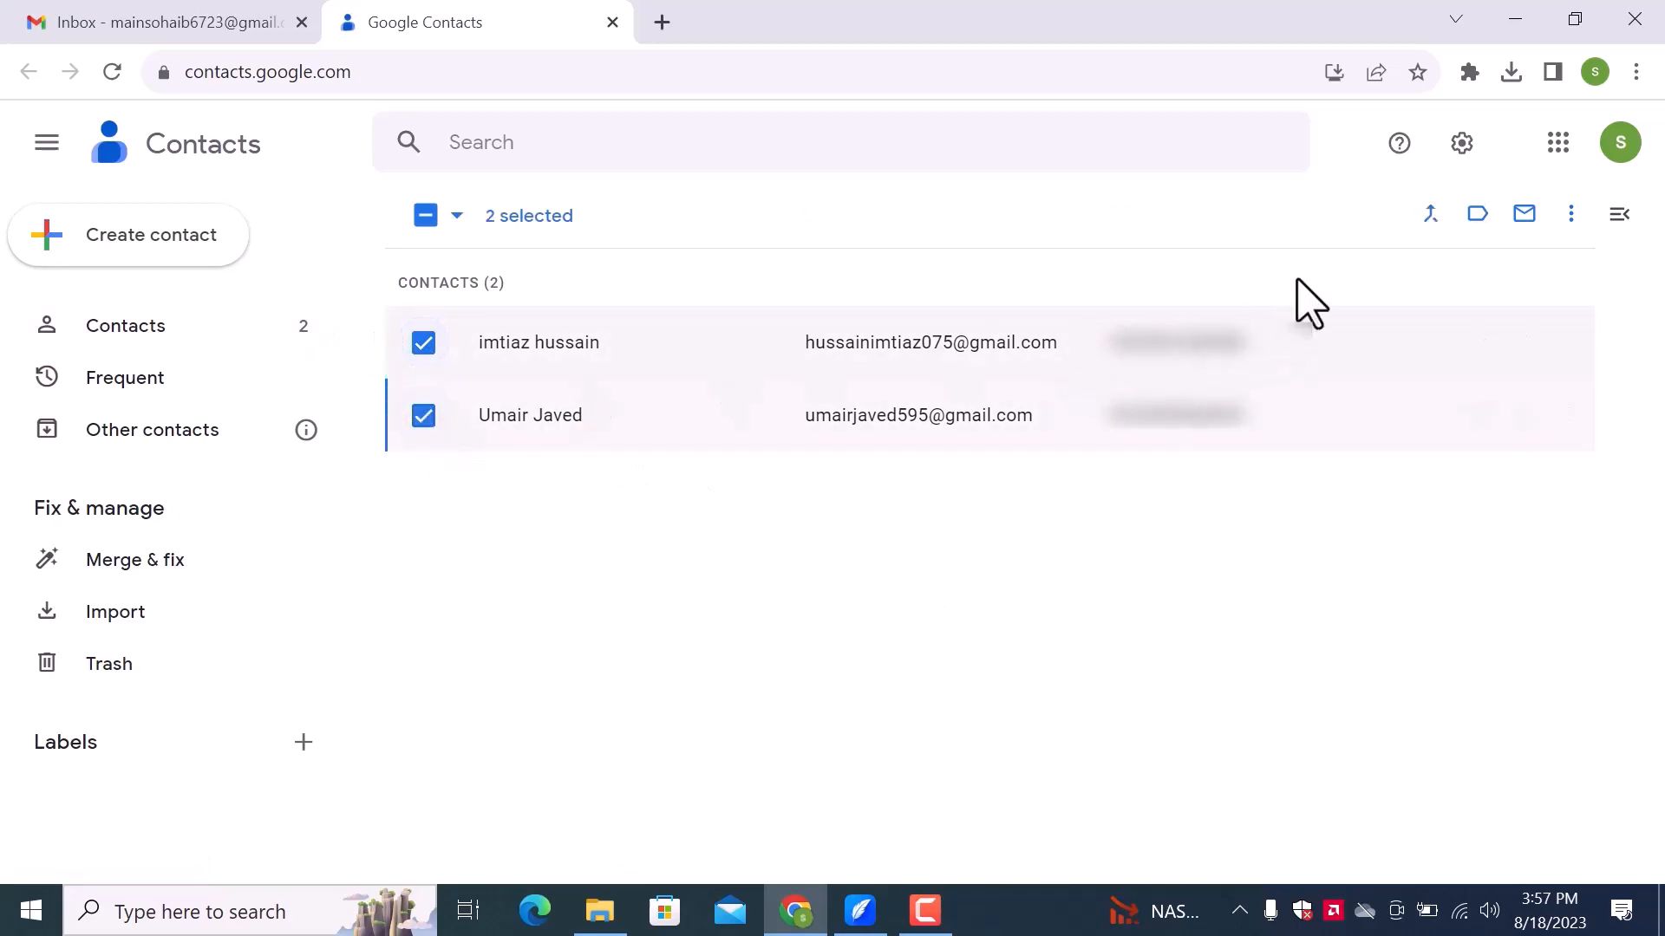
pyautogui.click(1476, 213)
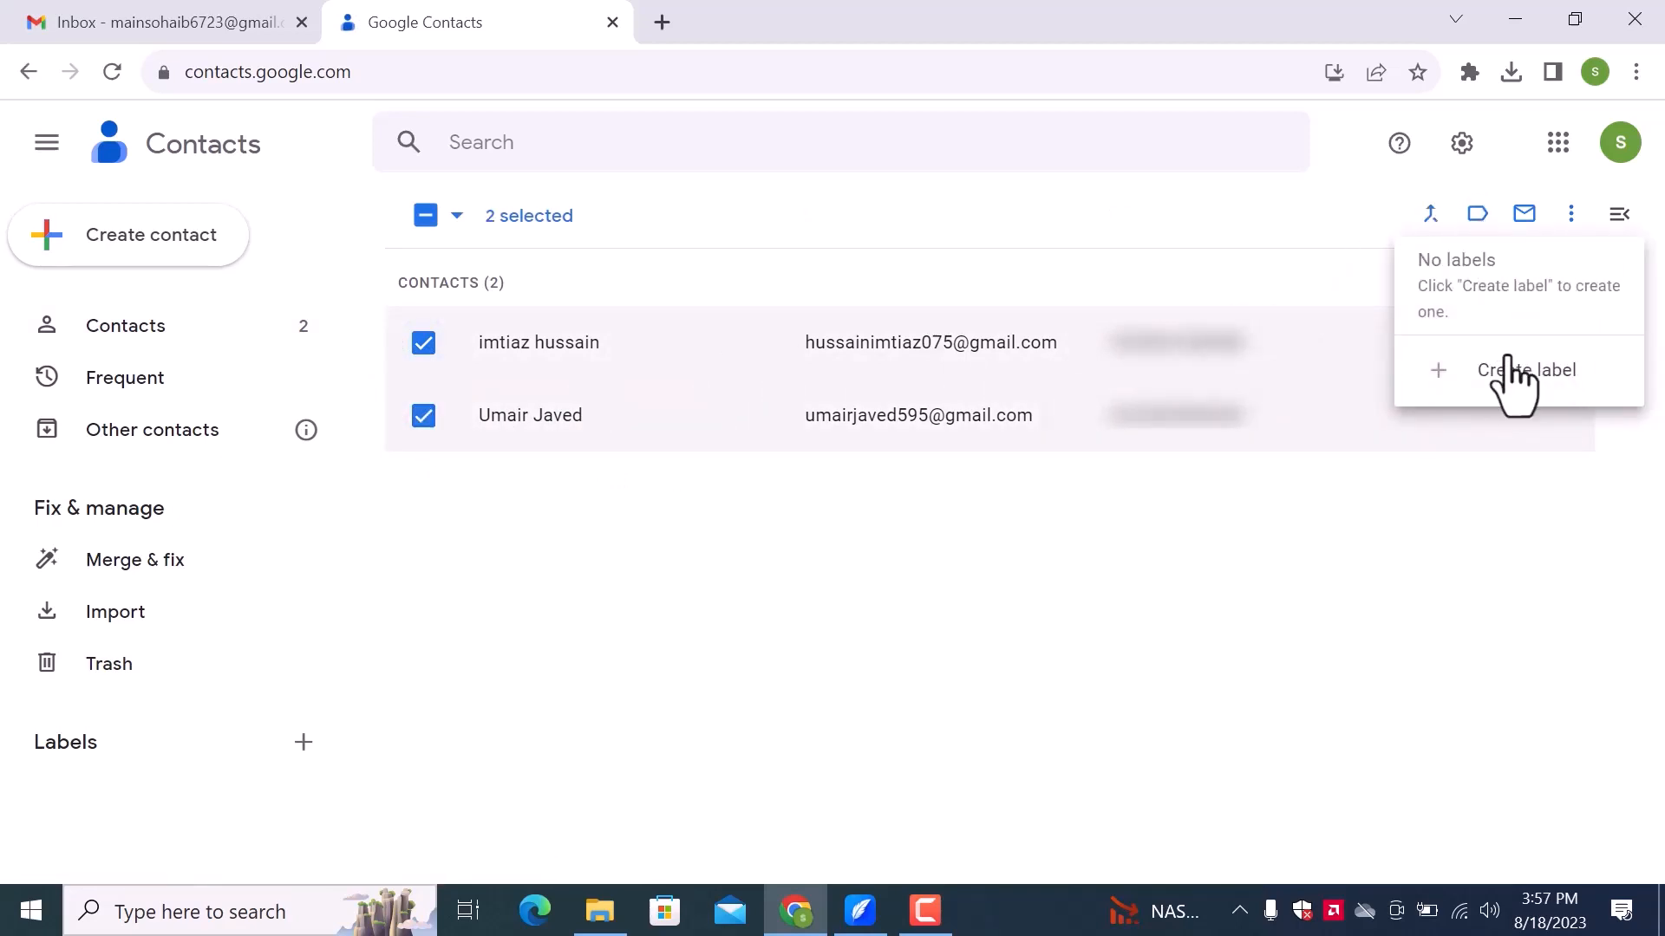
pyautogui.click(1526, 369)
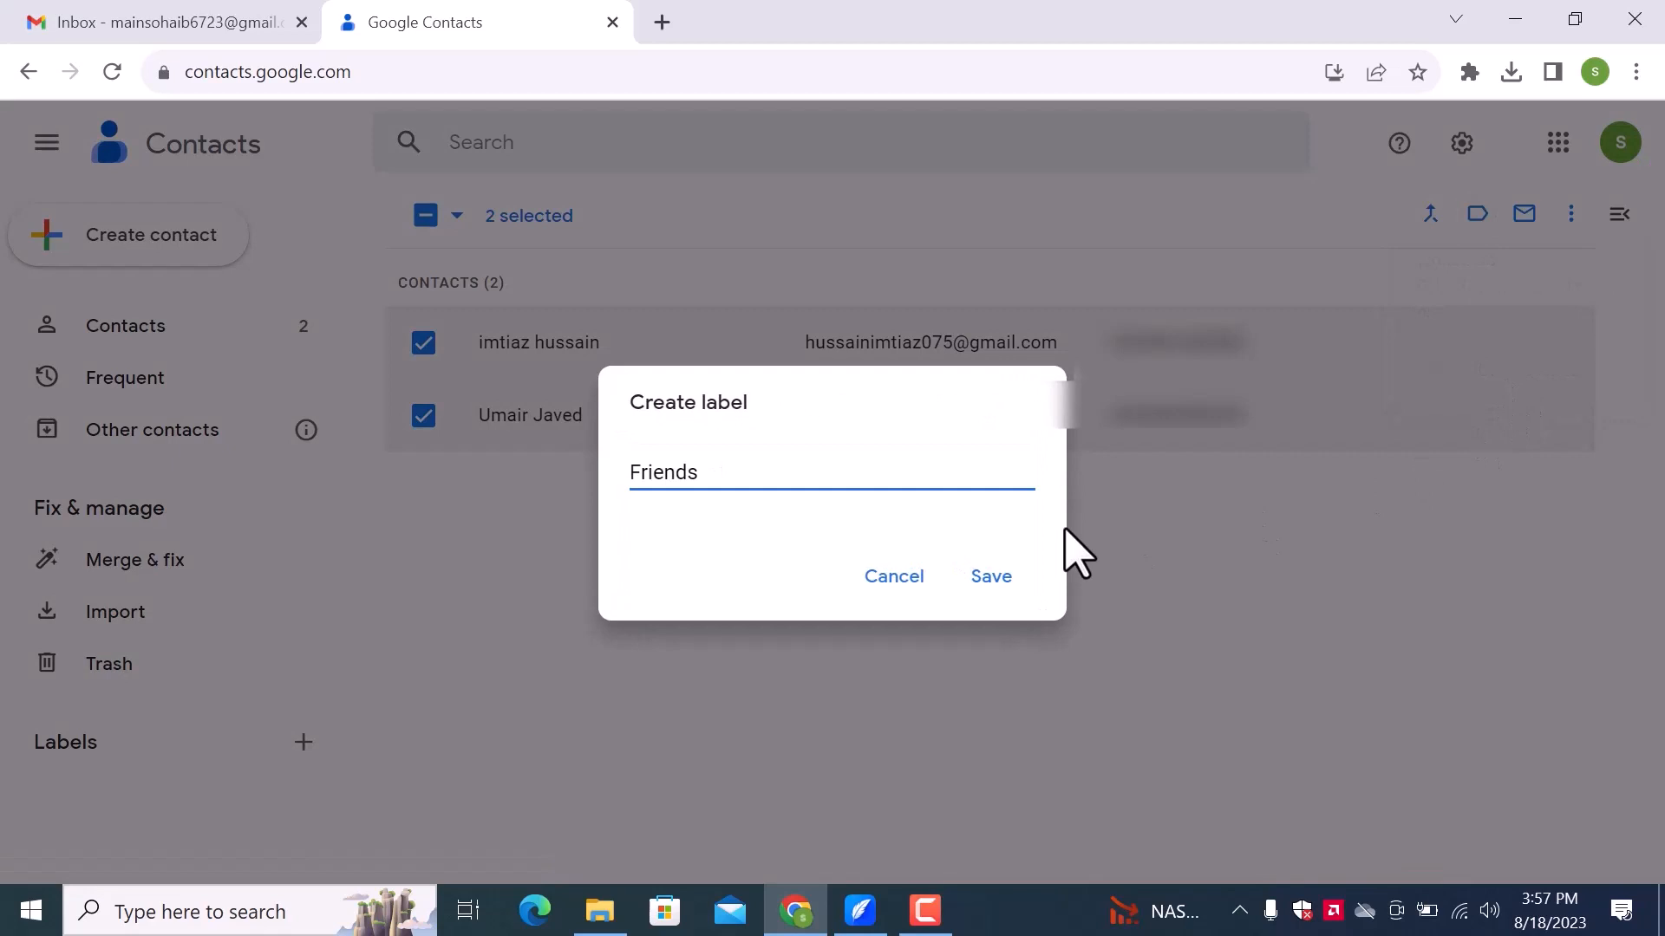
pyautogui.click(988, 575)
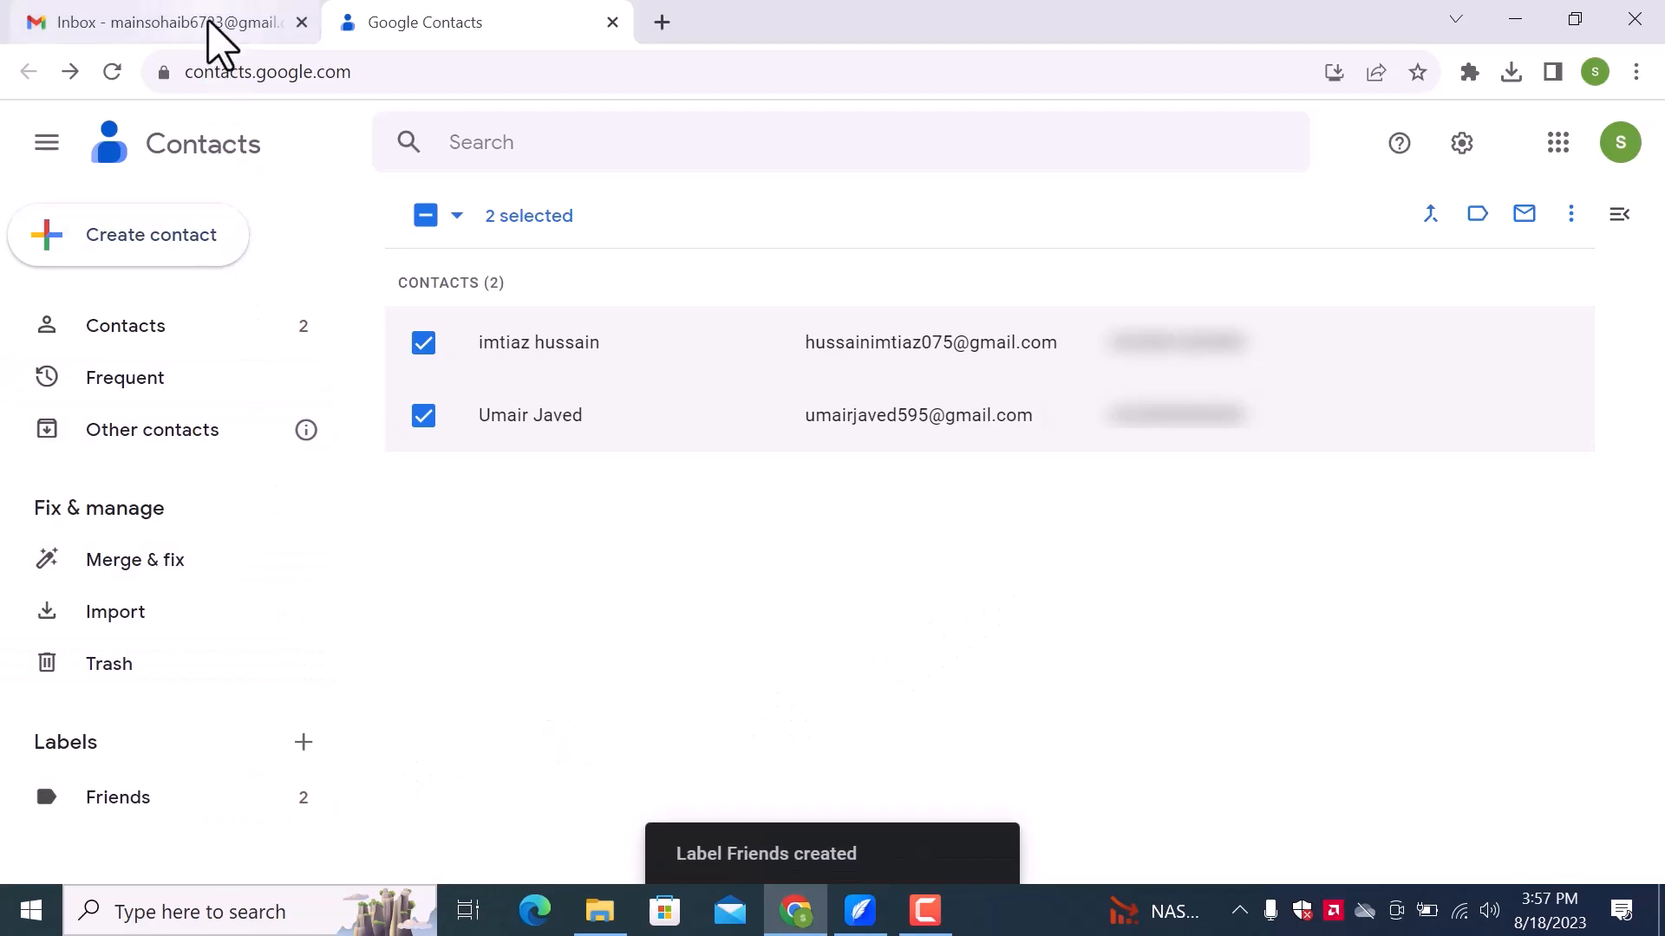
pyautogui.click(159, 22)
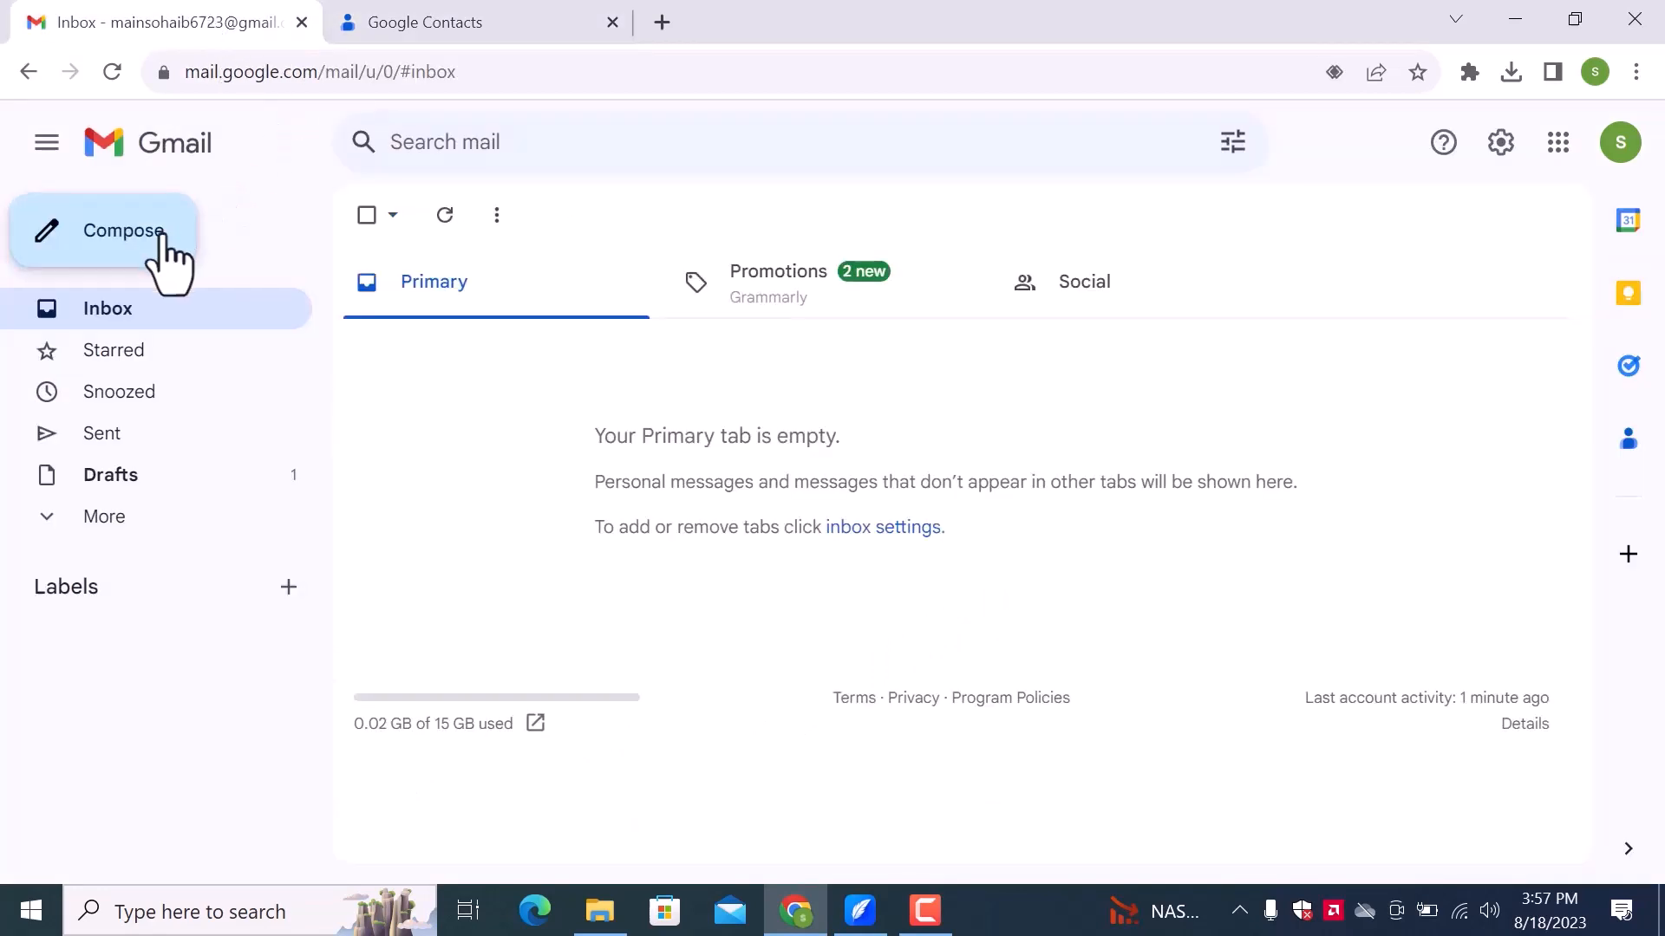
pyautogui.click(123, 231)
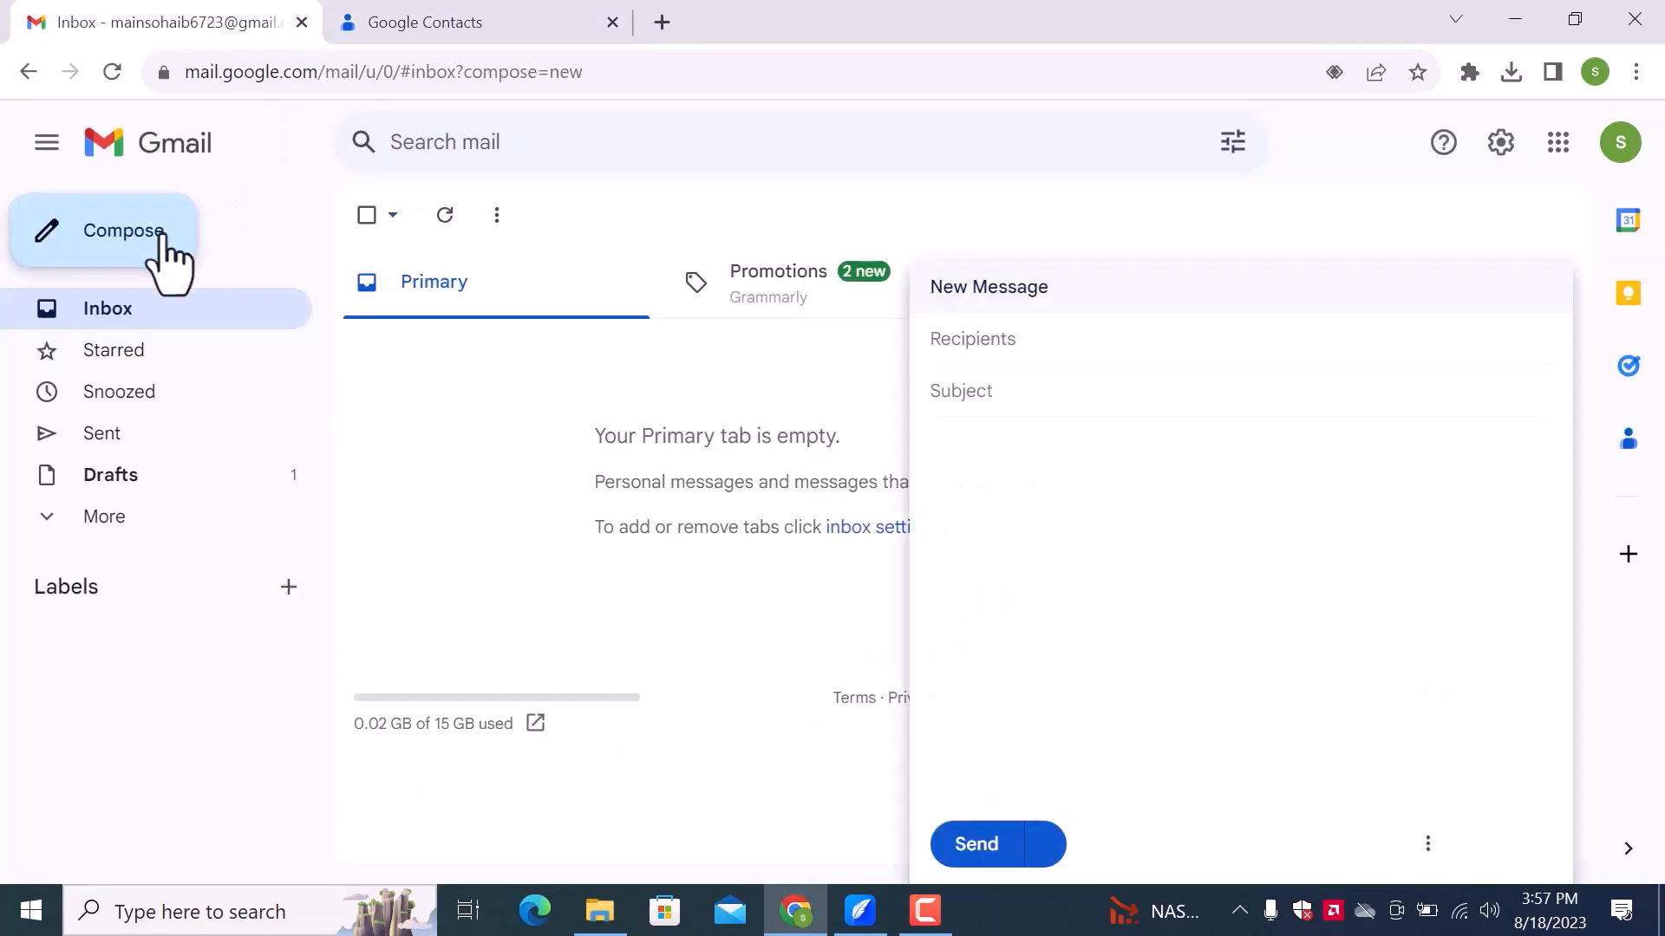
pyautogui.click(972, 339)
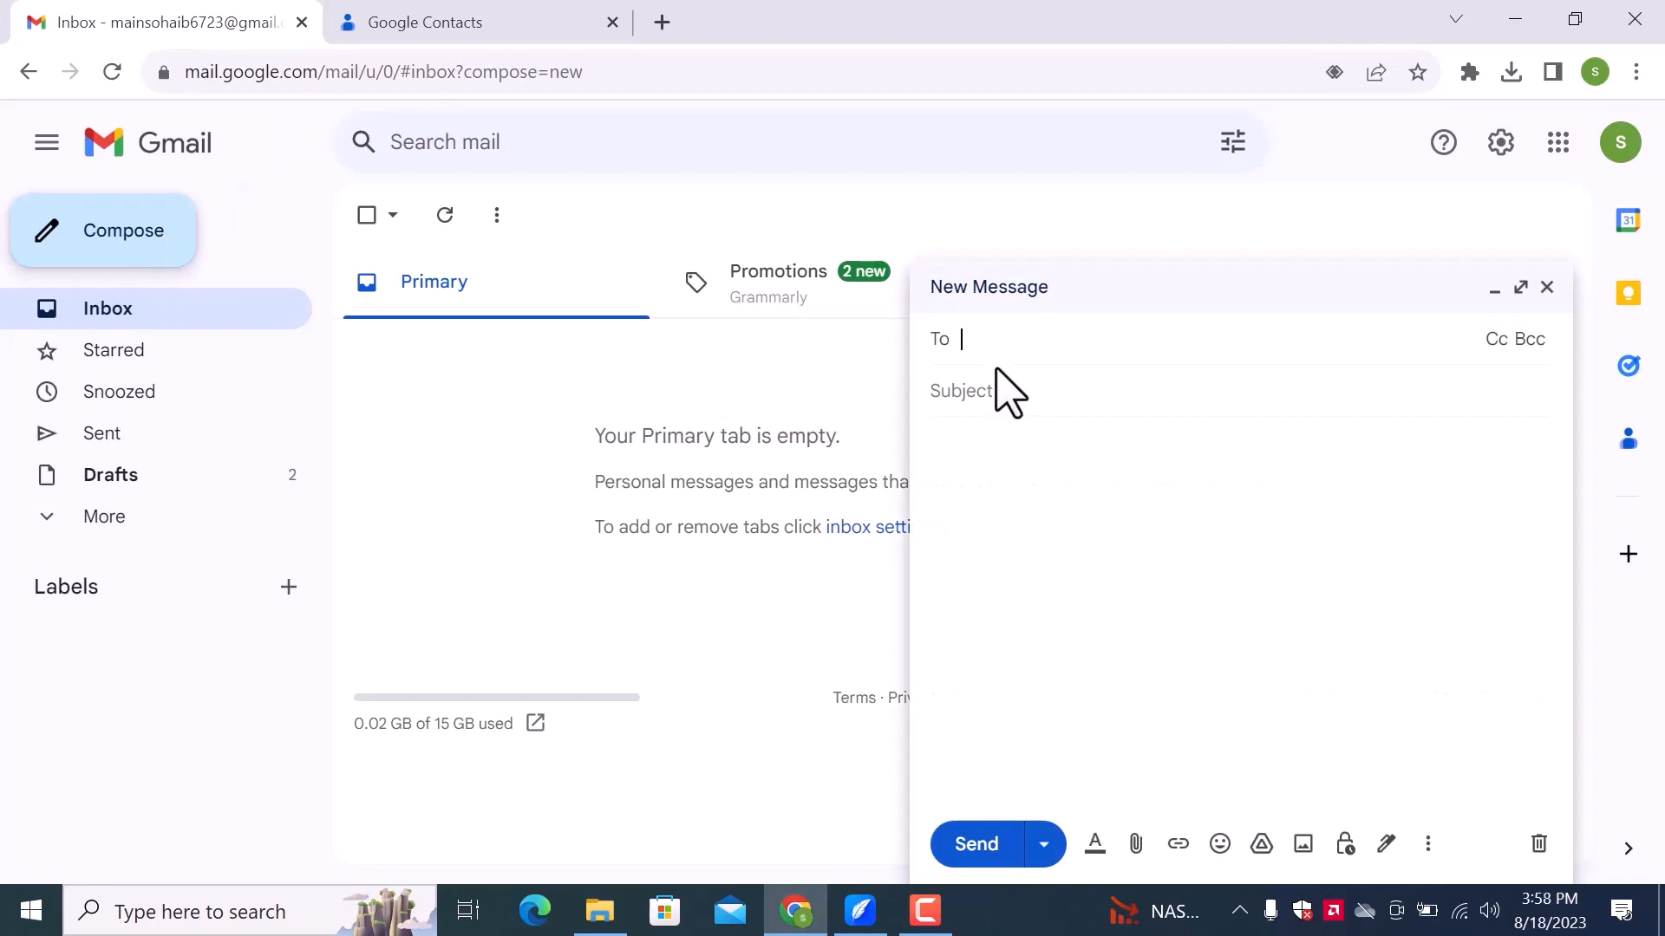
pyautogui.moveTo(1020, 366)
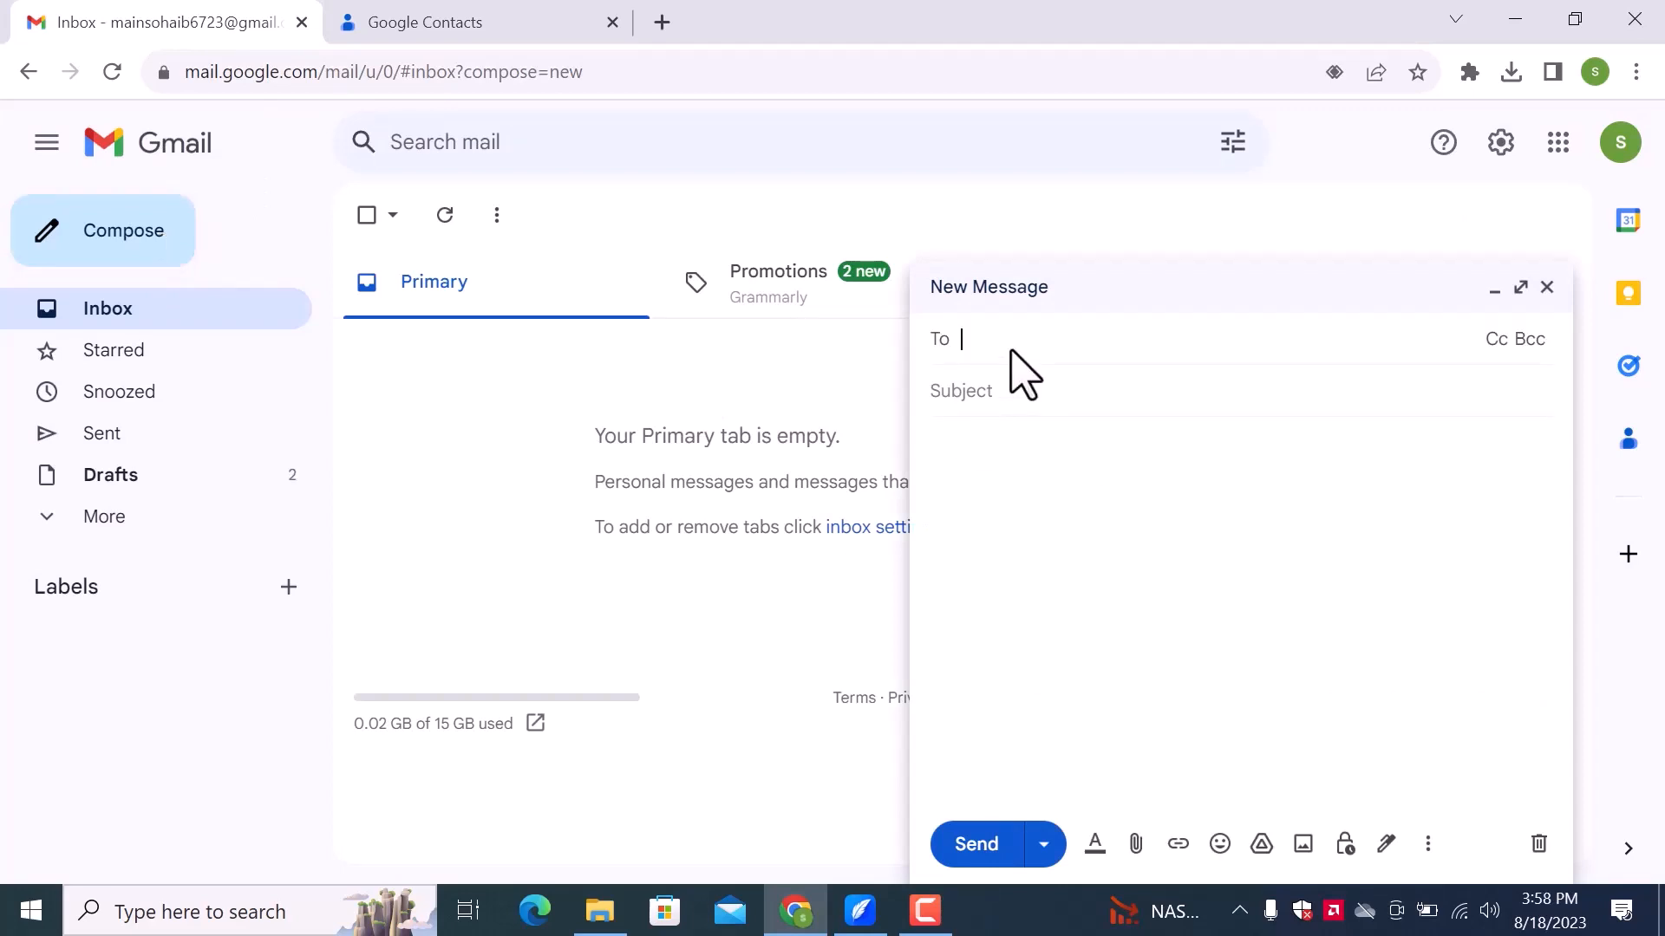
pyautogui.write('F')
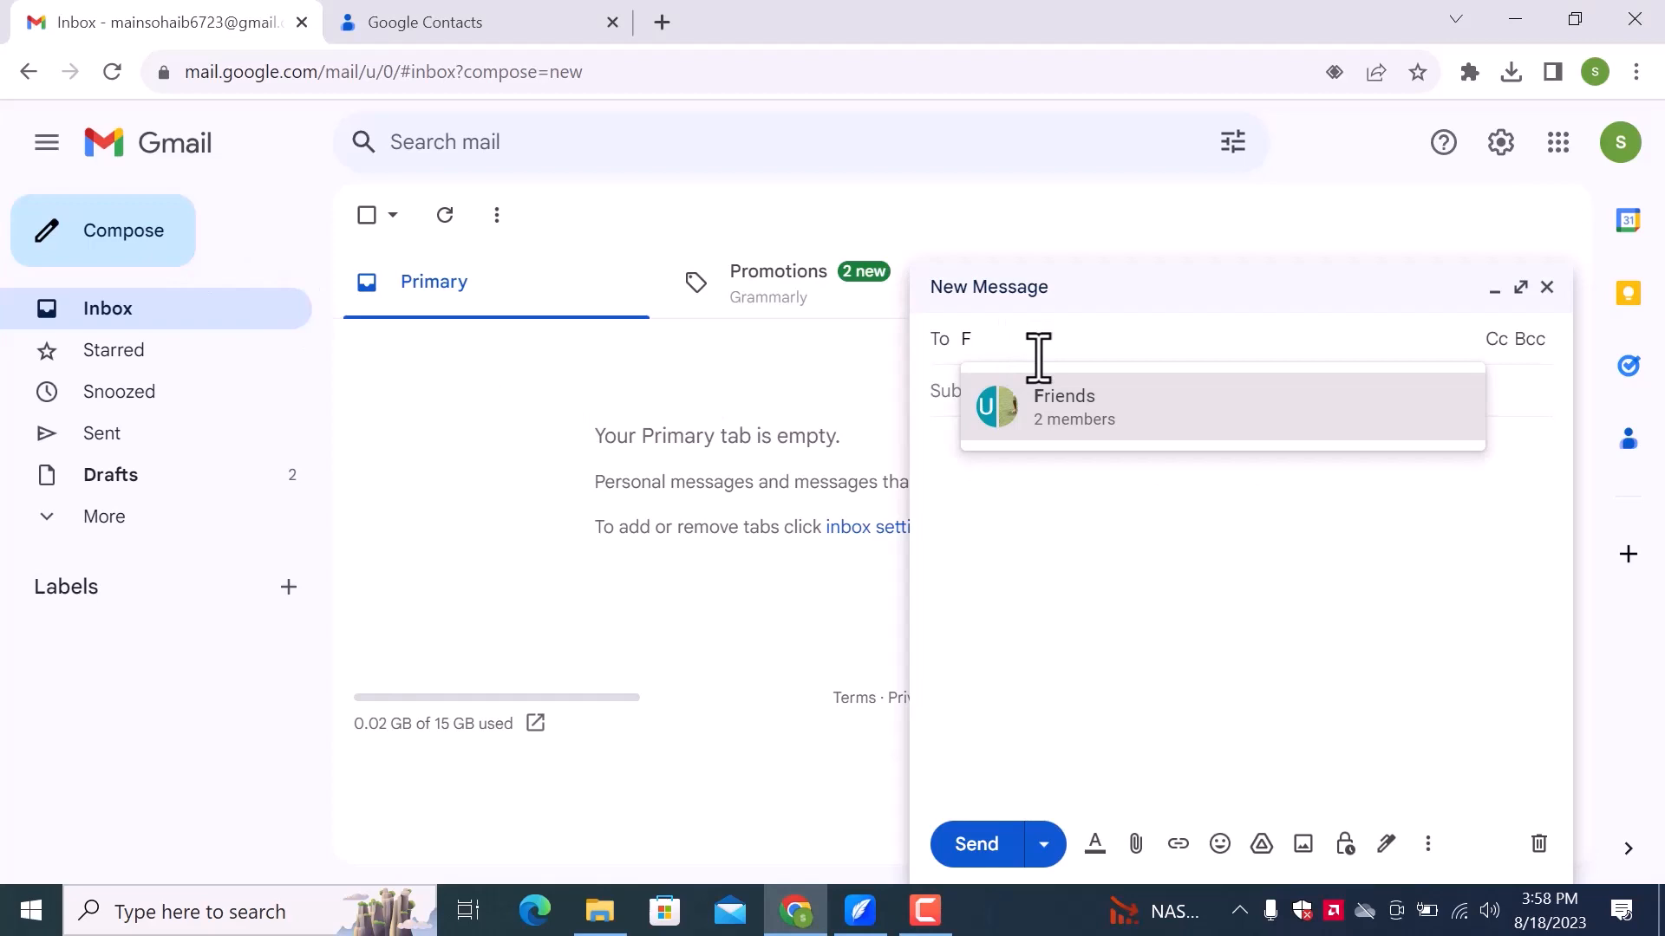
pyautogui.click(1061, 406)
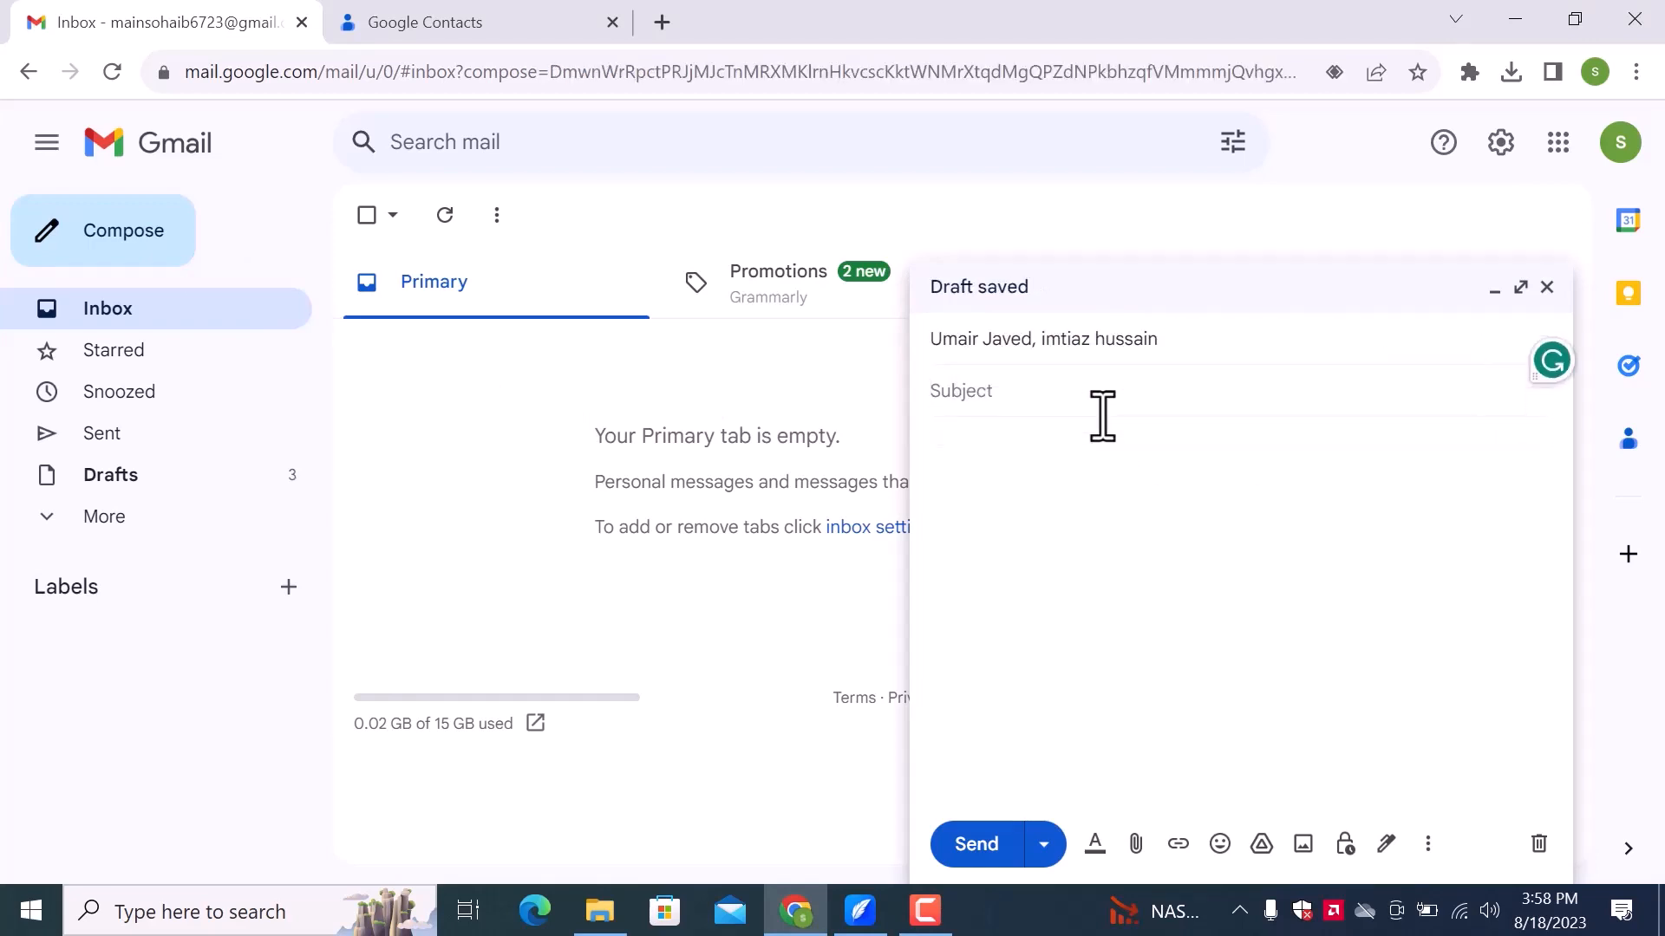
# Send the email with subject 'Monday meeting' and body 'I will see you on monday.'.
pyautogui.write('Monday m')
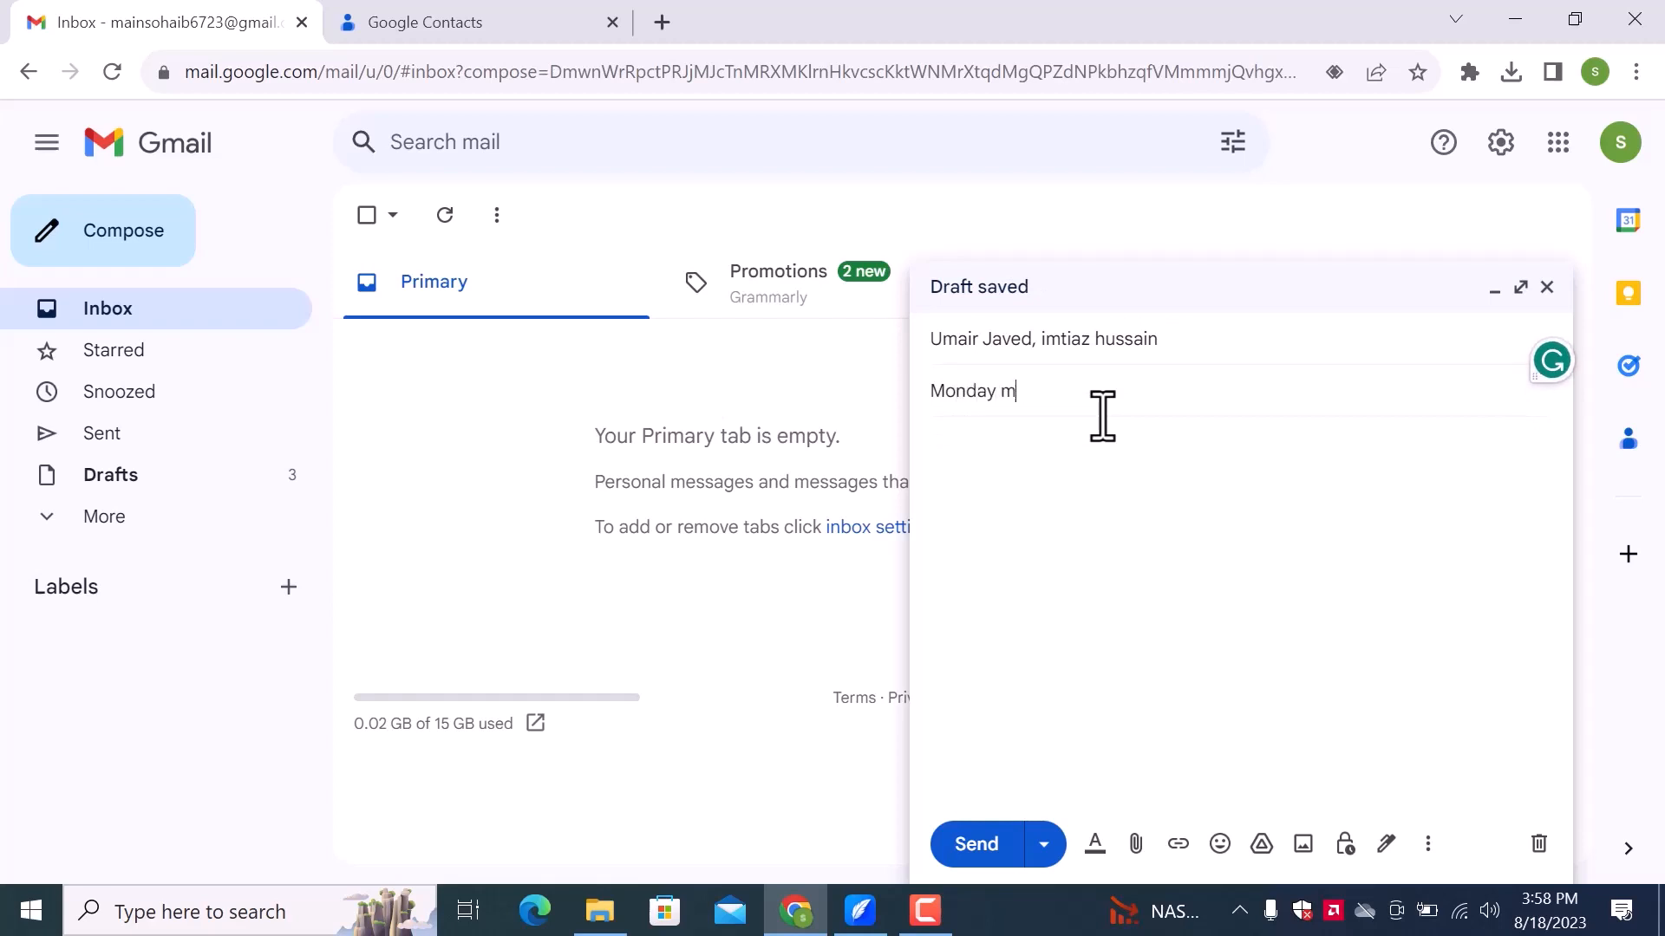
pyautogui.write('eeting')
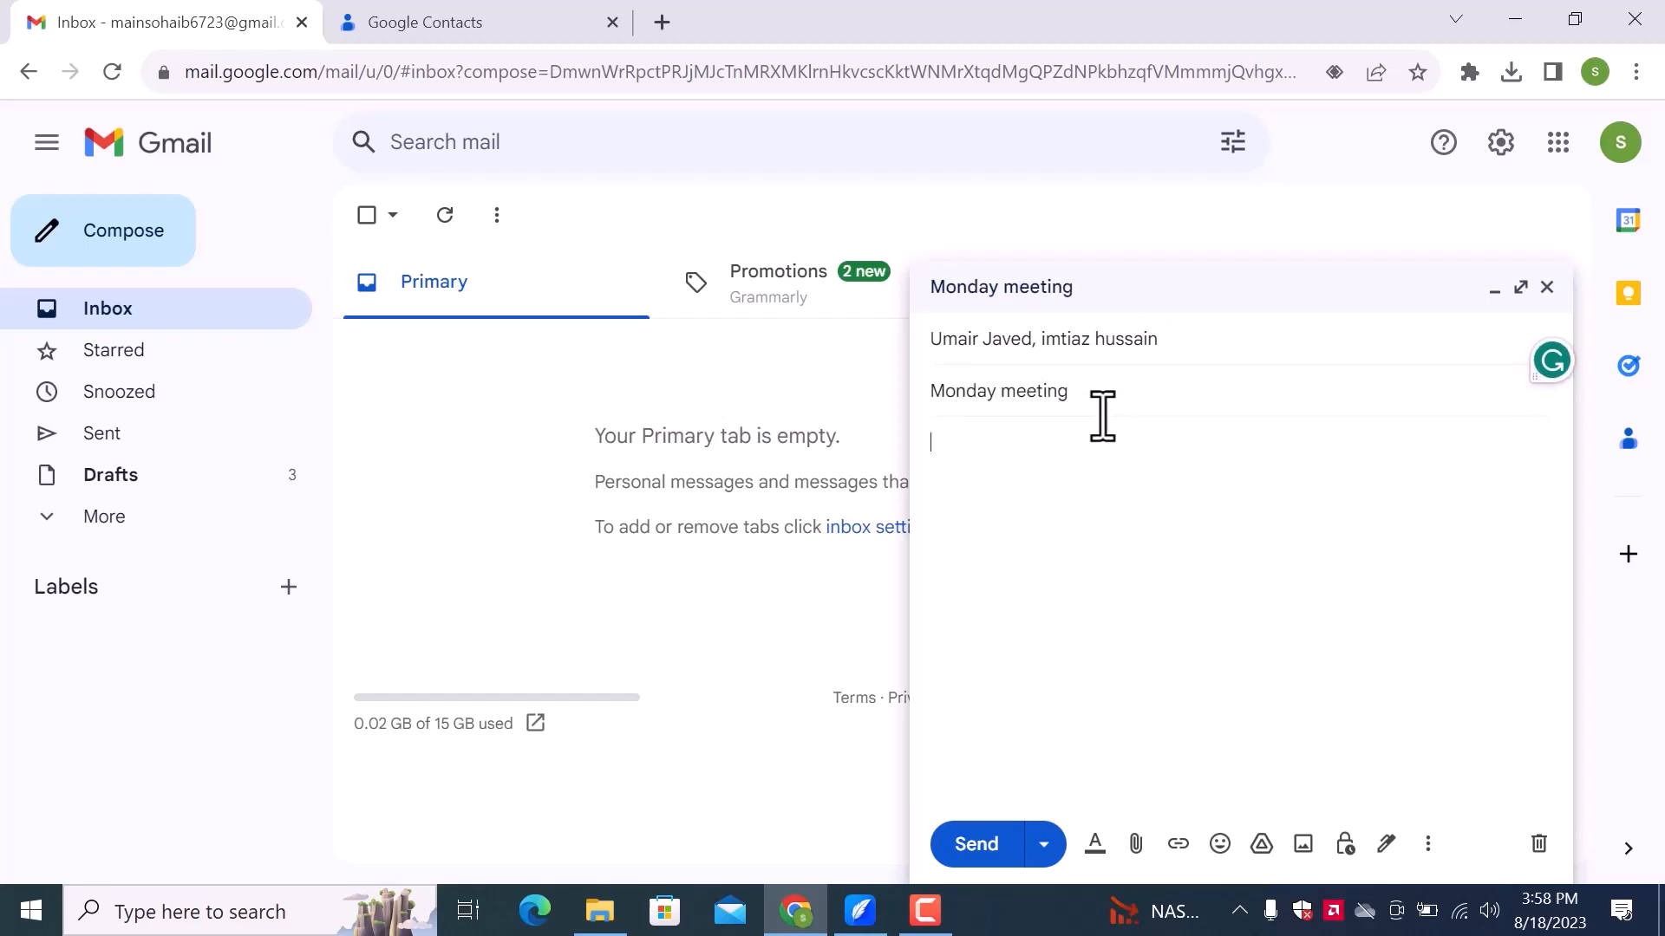
pyautogui.write('I wil')
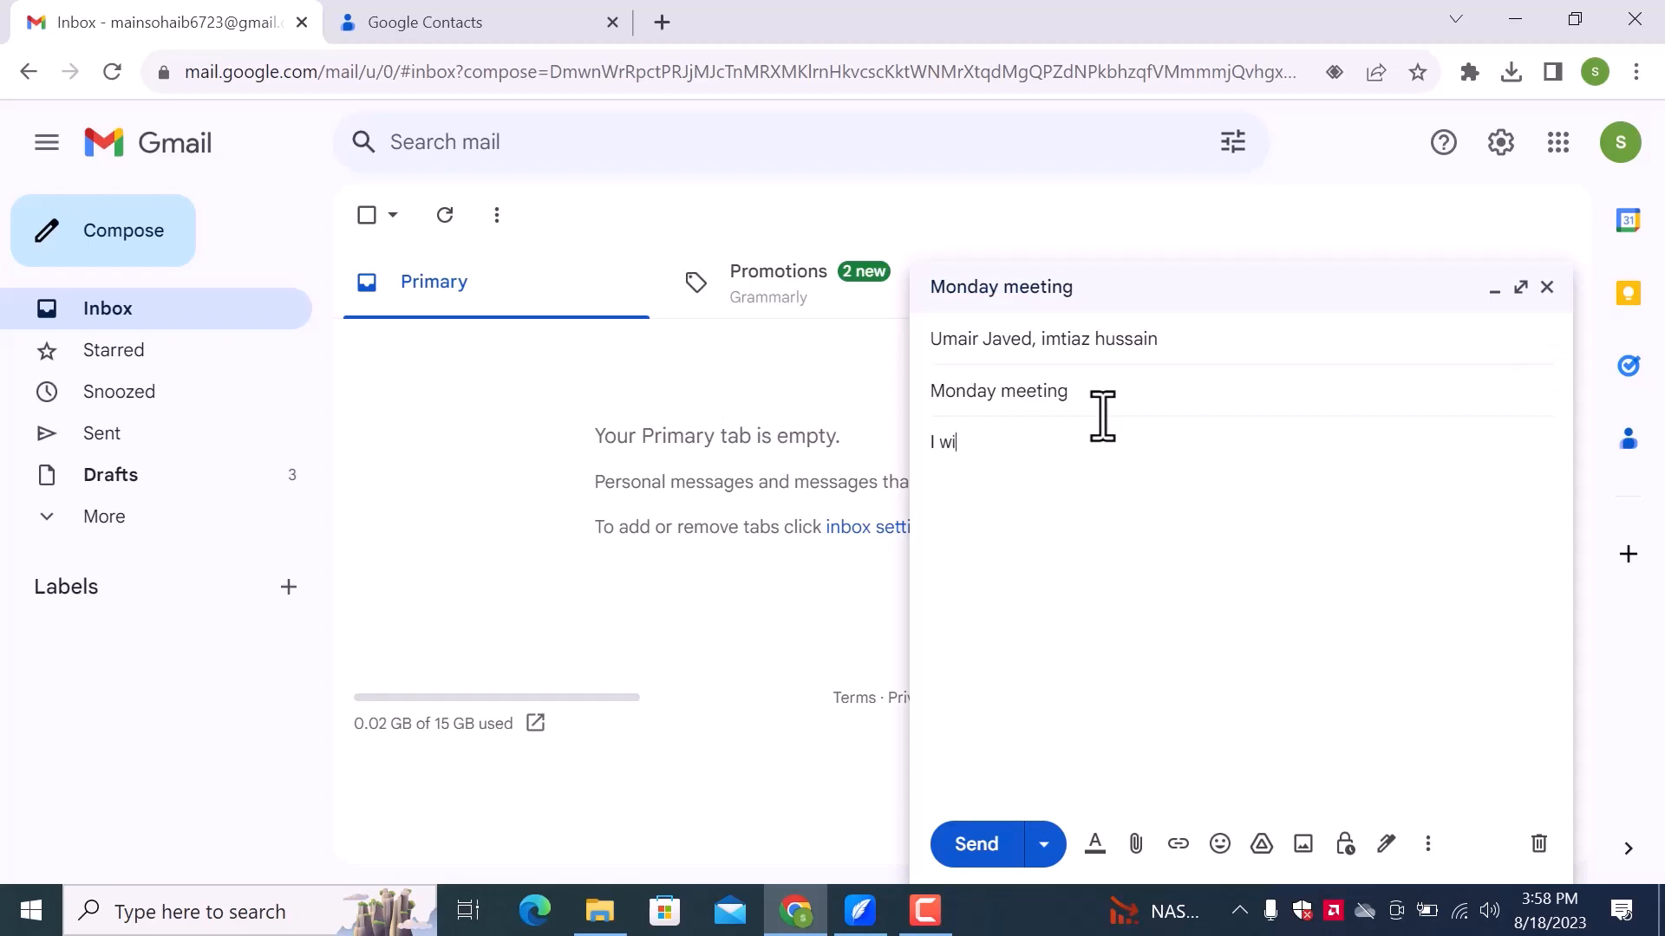
pyautogui.write('ll see you')
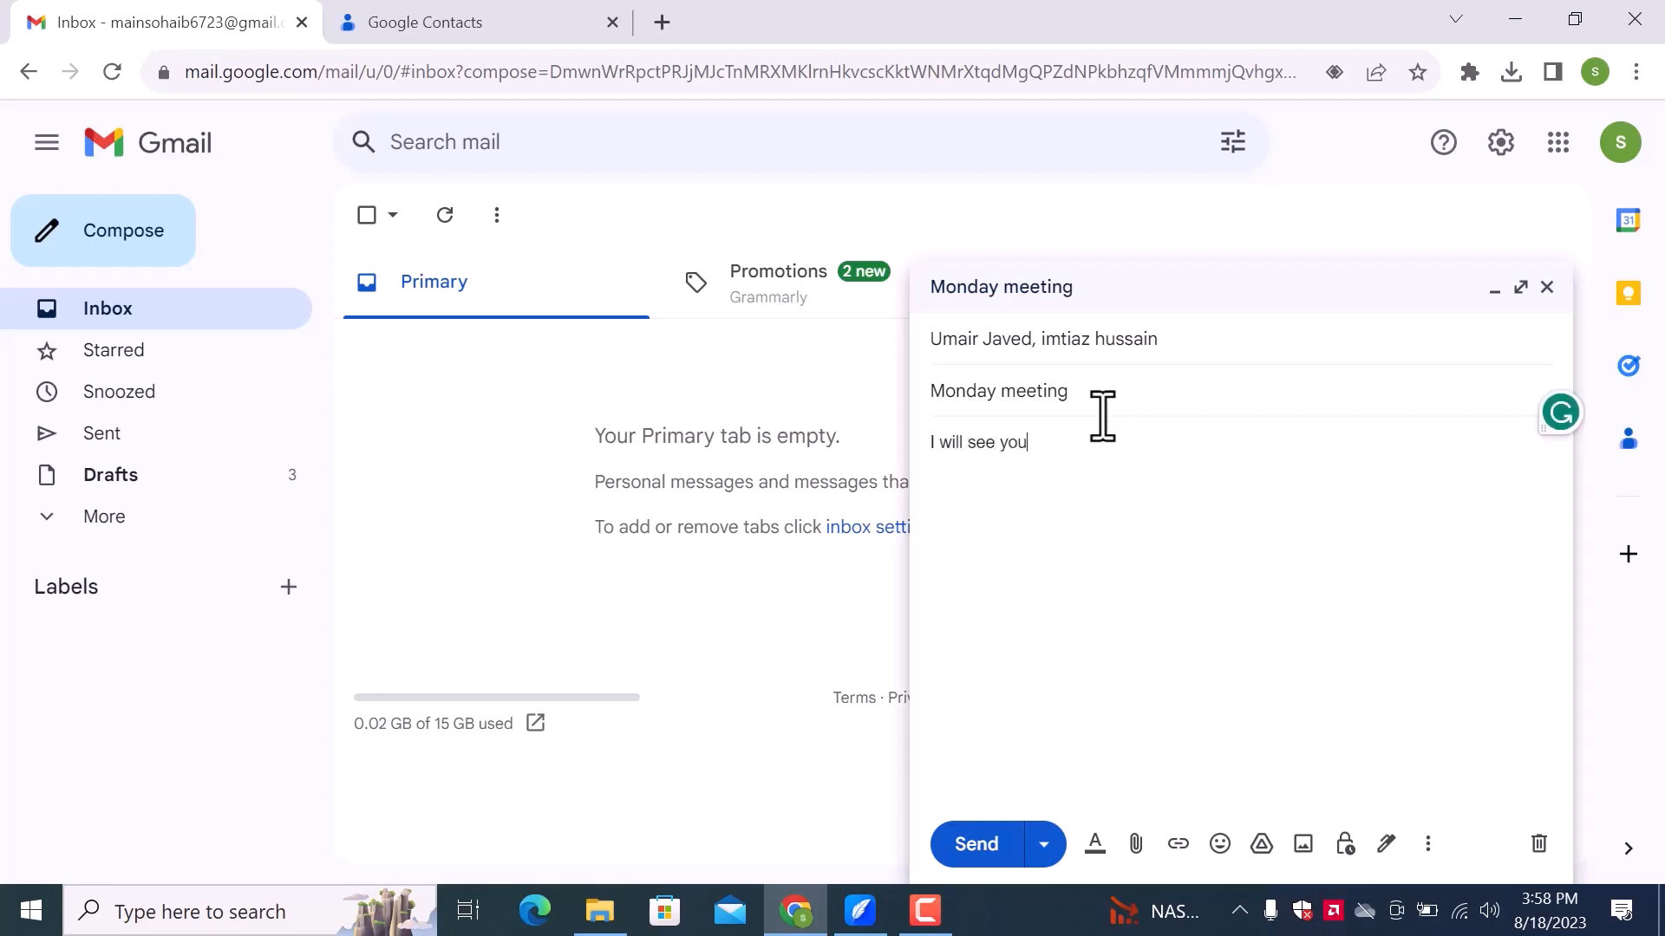
pyautogui.write('on')
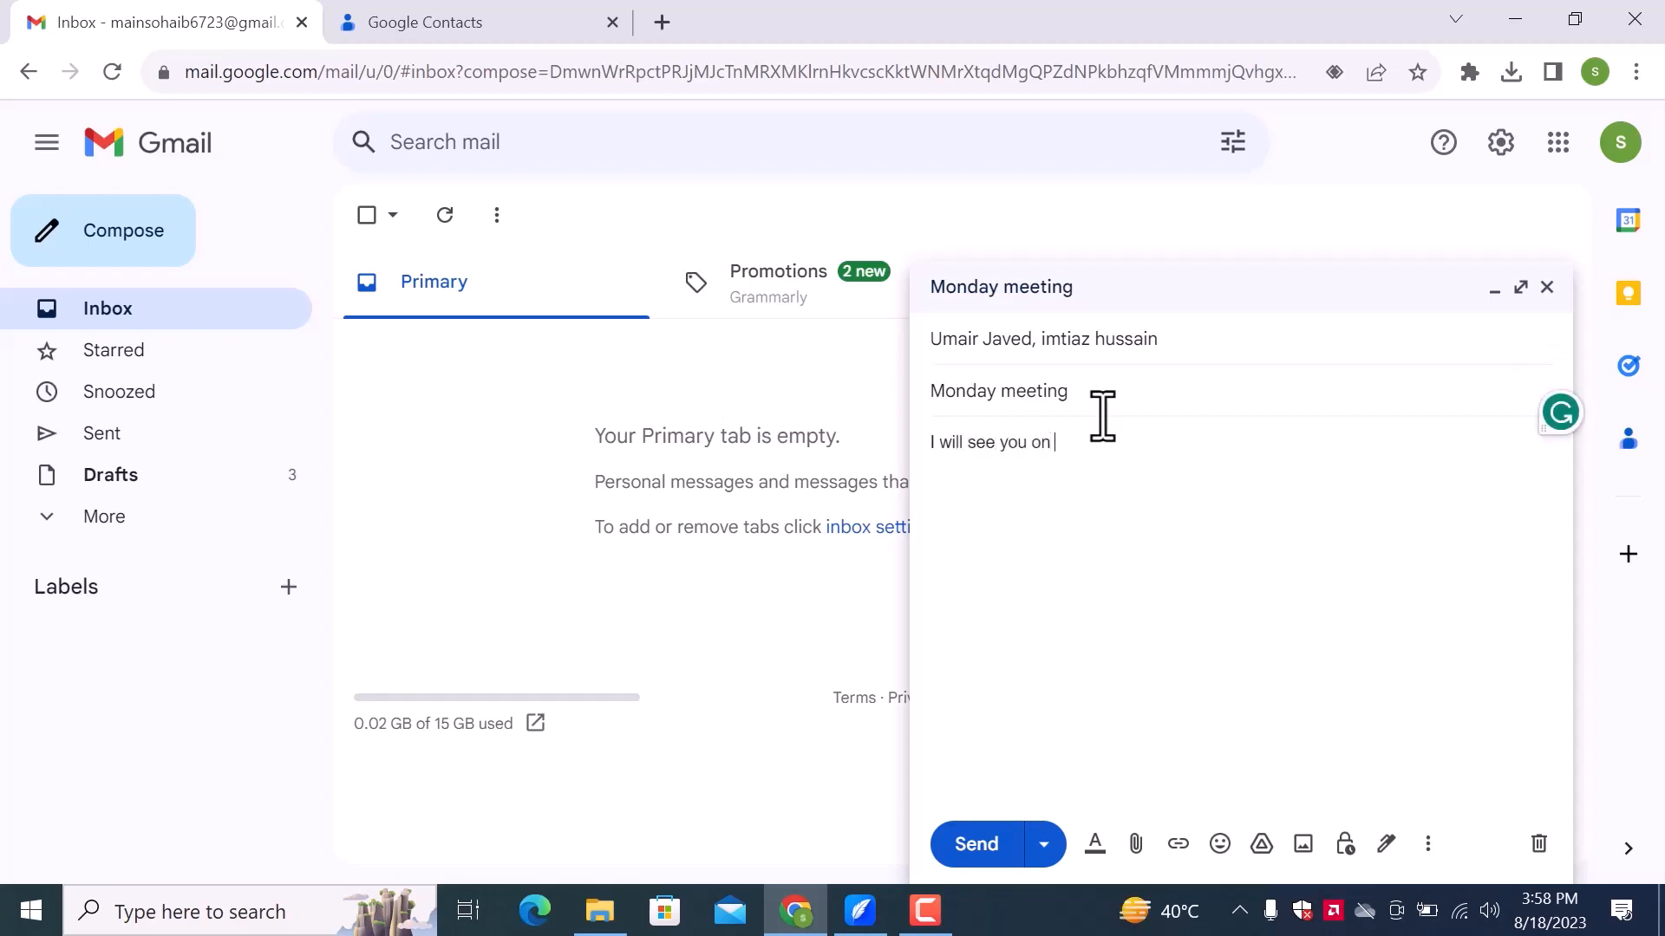
pyautogui.write('mo')
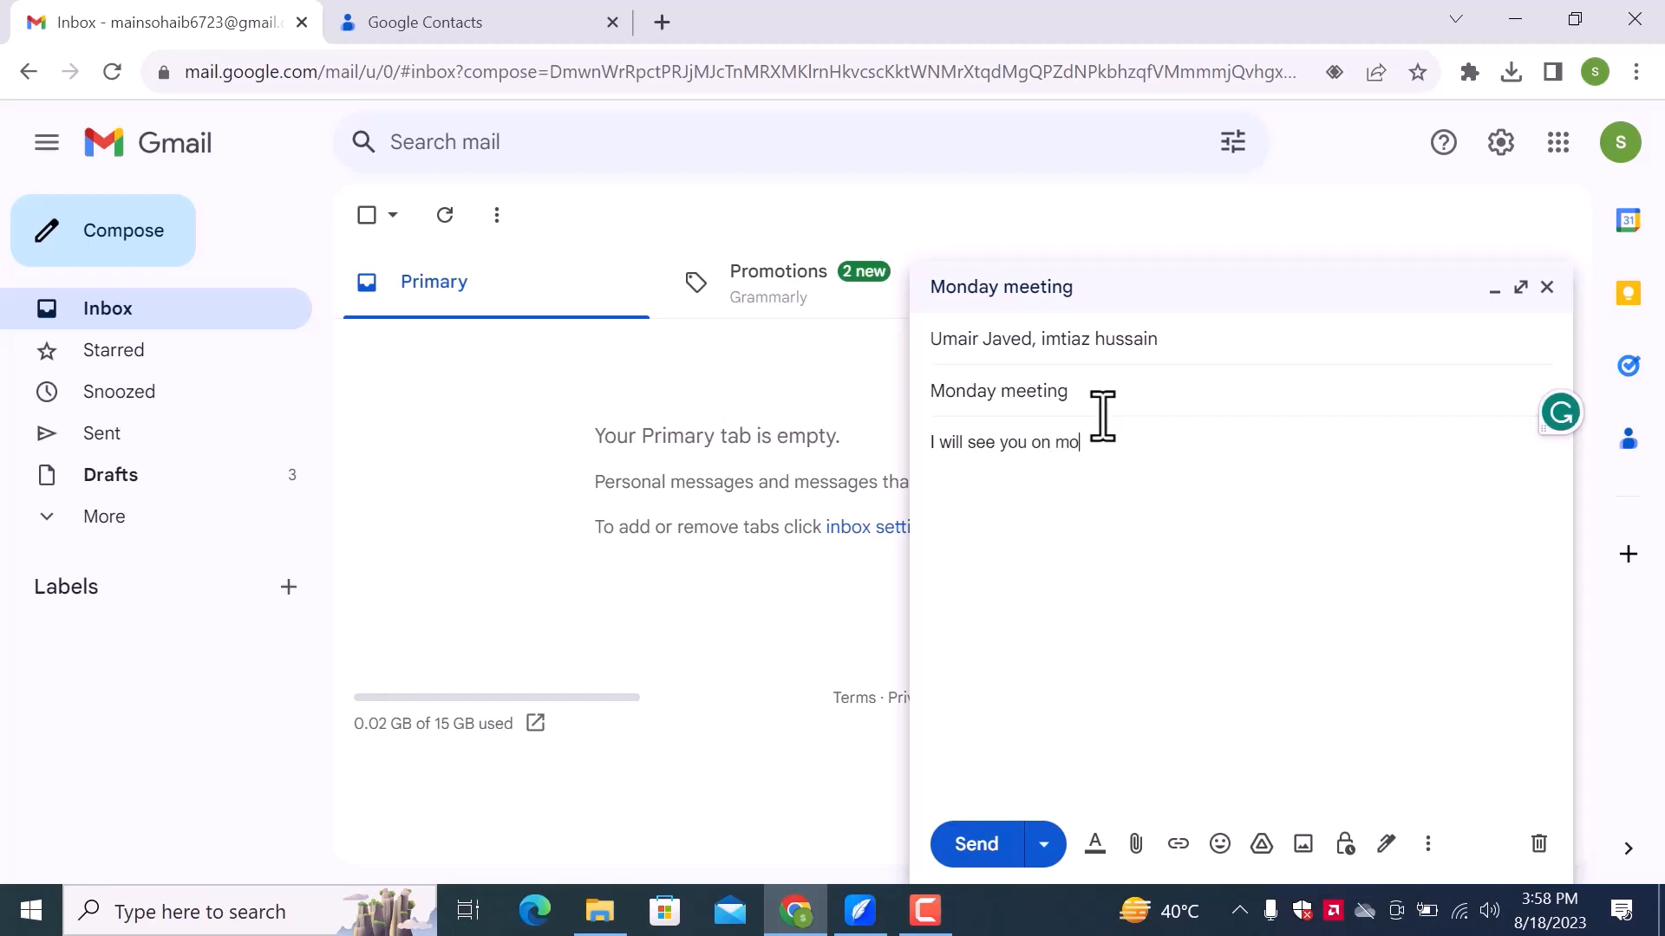
pyautogui.write('nday.')
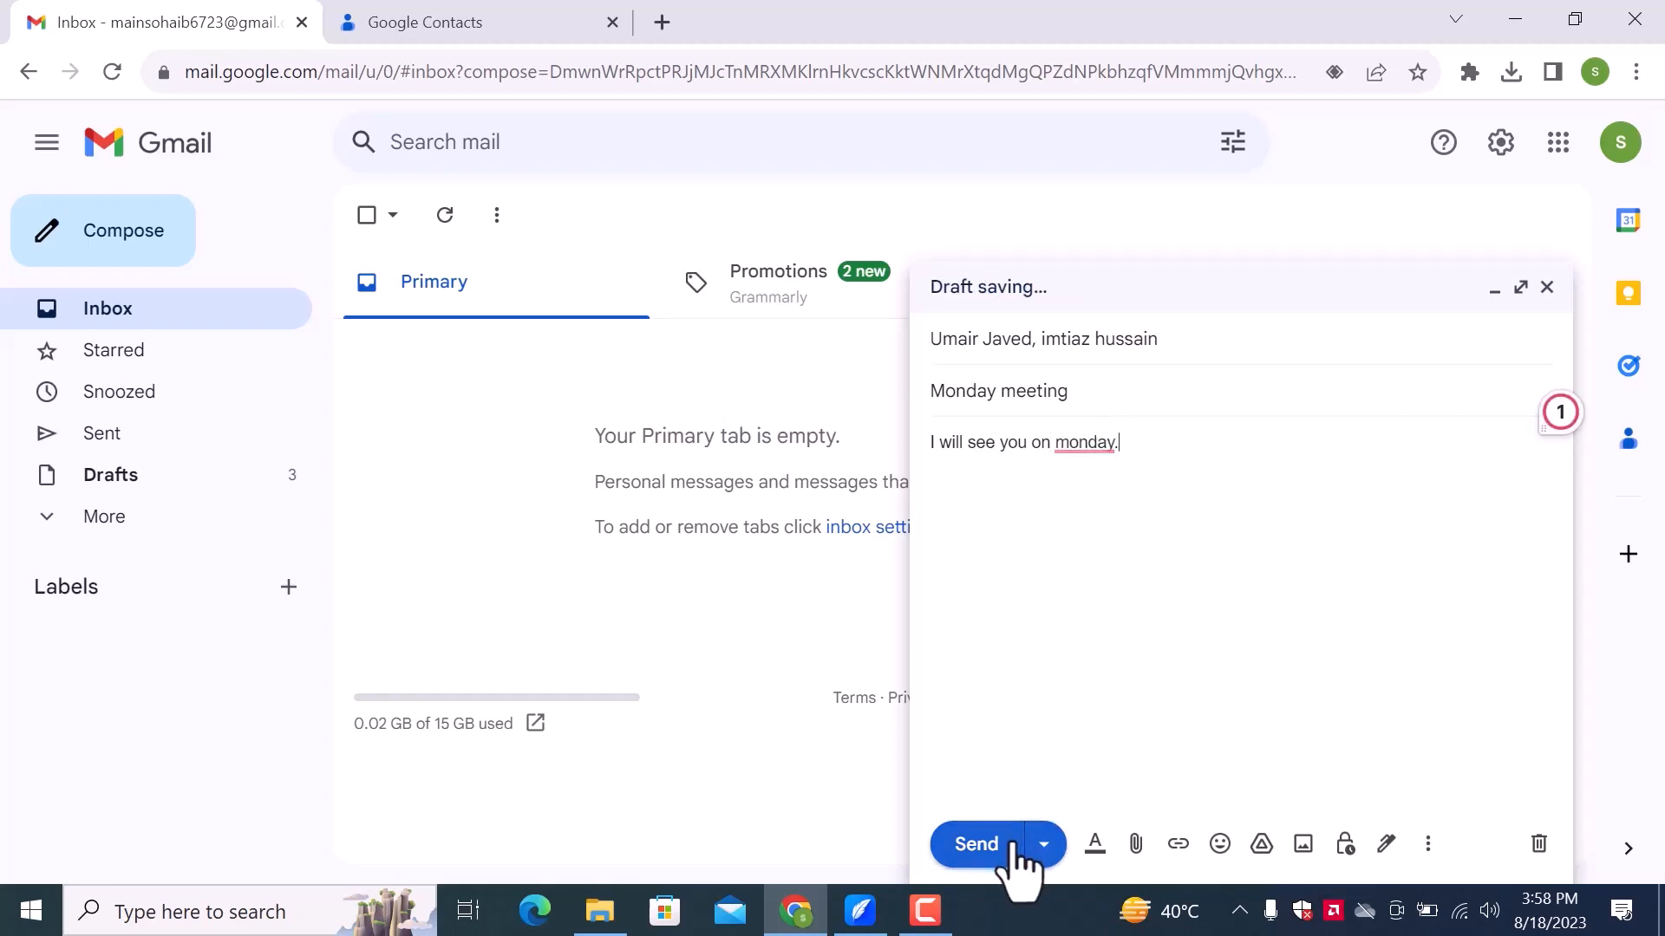
pyautogui.click(973, 845)
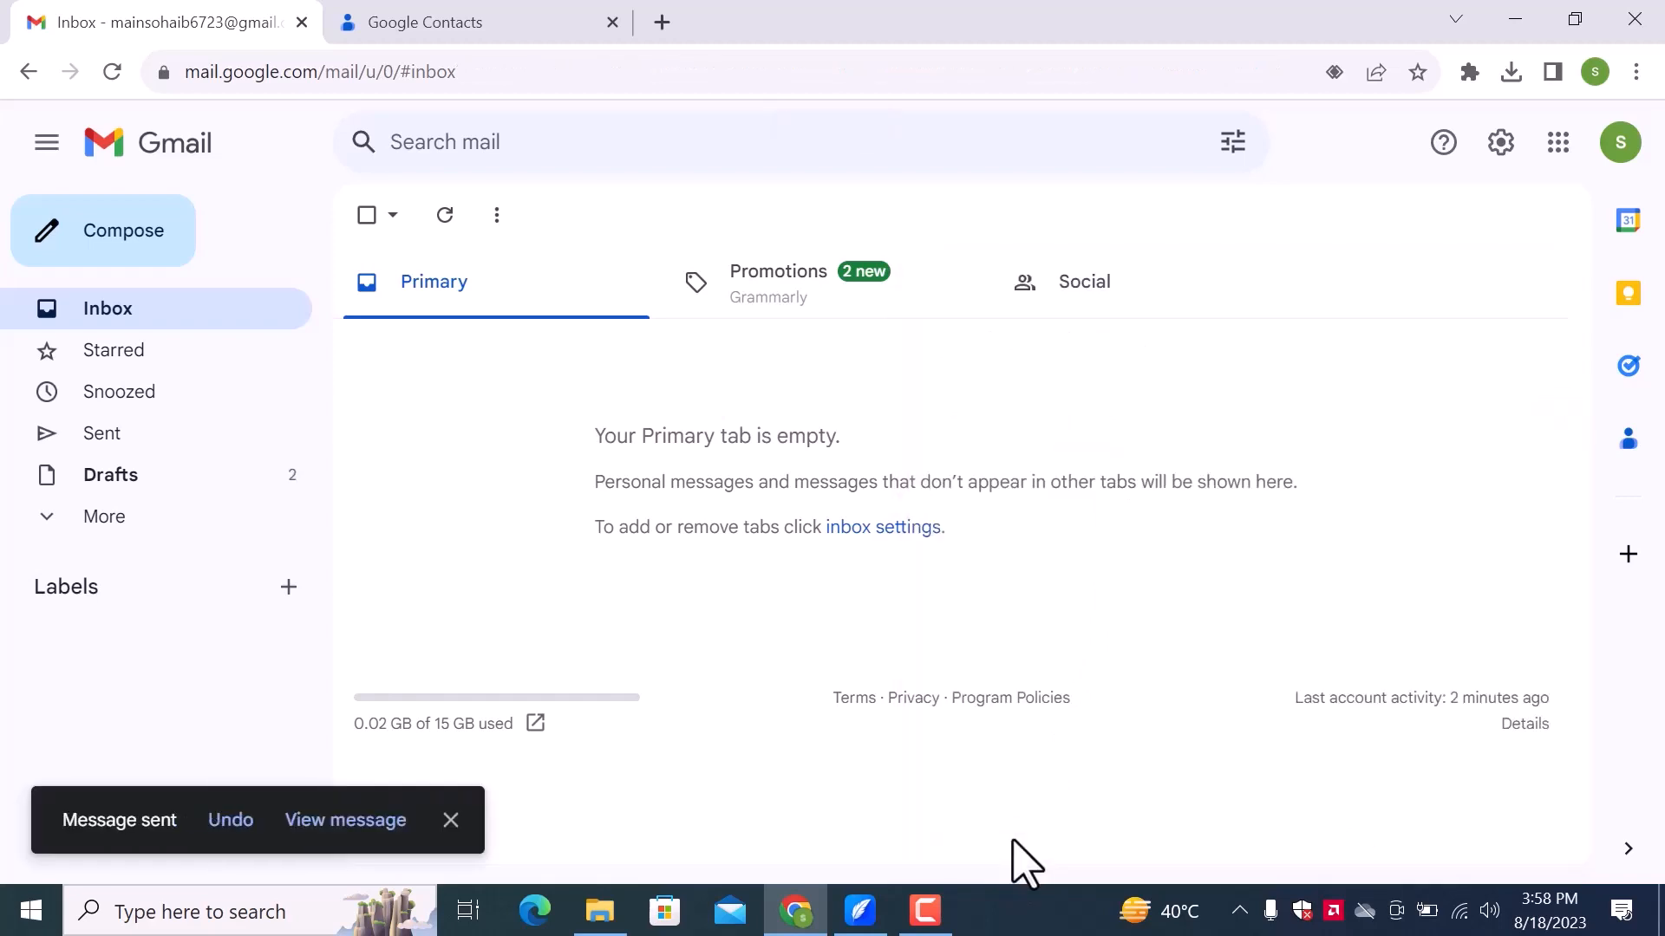
pyautogui.moveTo(589, 111)
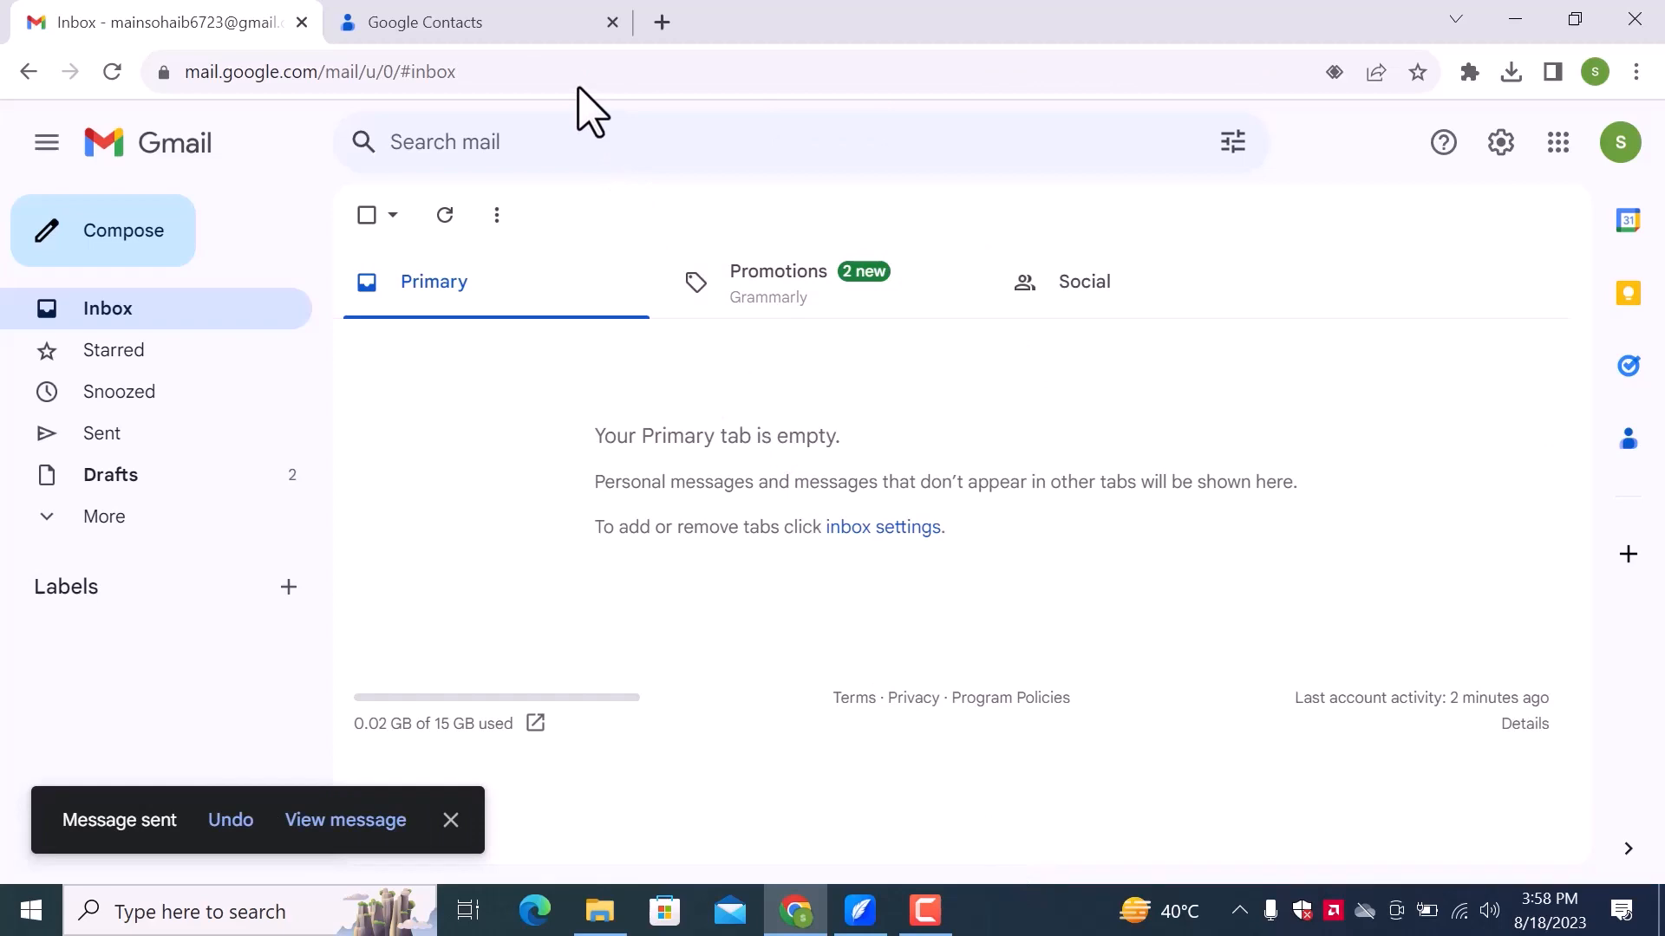